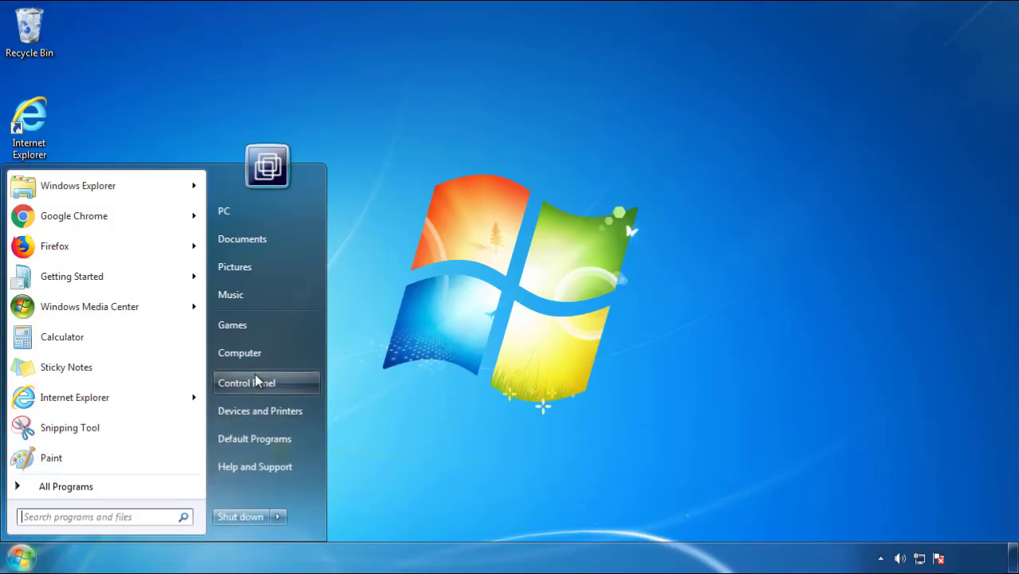
Show the installed programs list sorted by Installed On, newest first, SearchMine 2.00 on top.
click(245, 383)
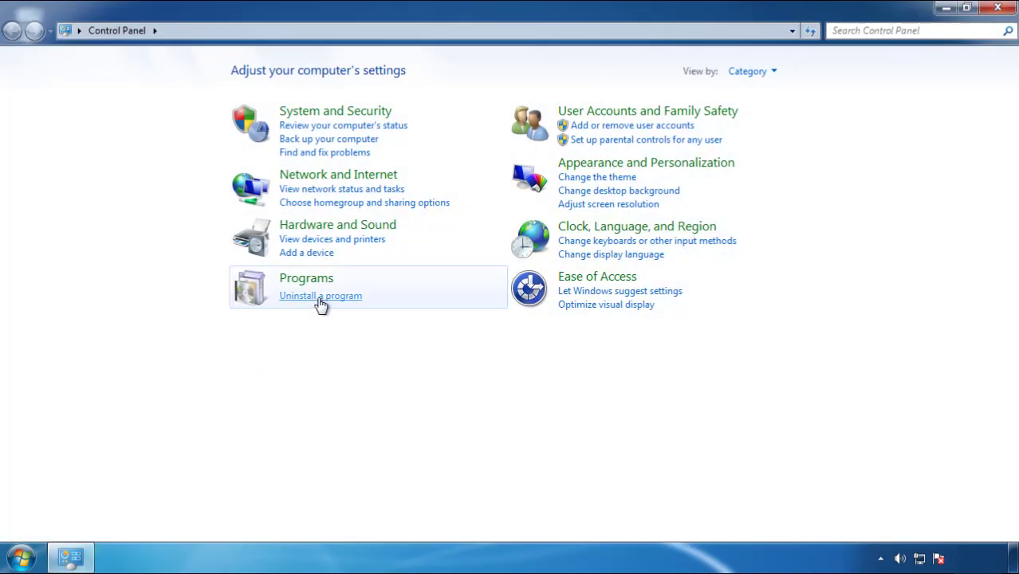
click(320, 295)
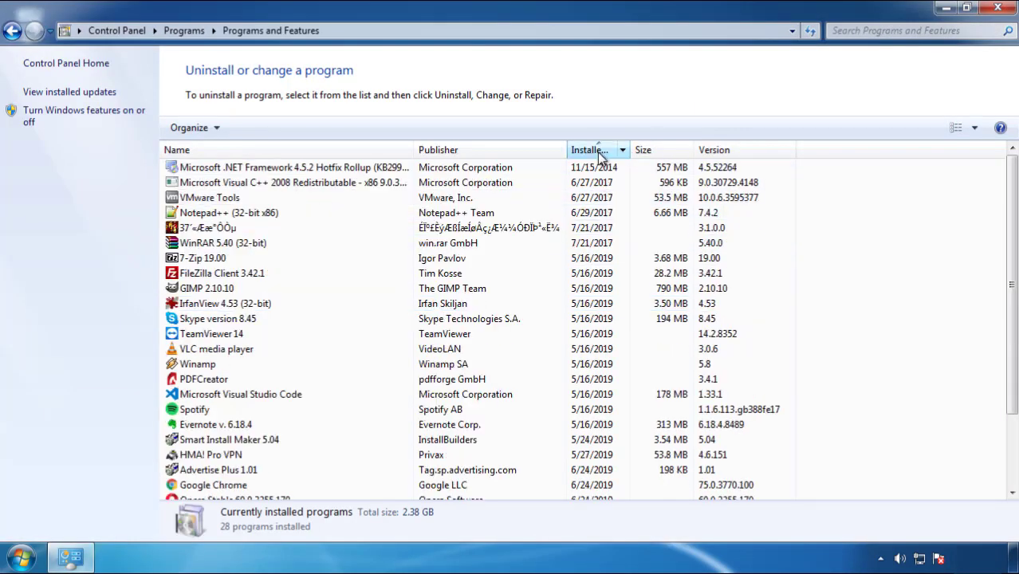
click(596, 150)
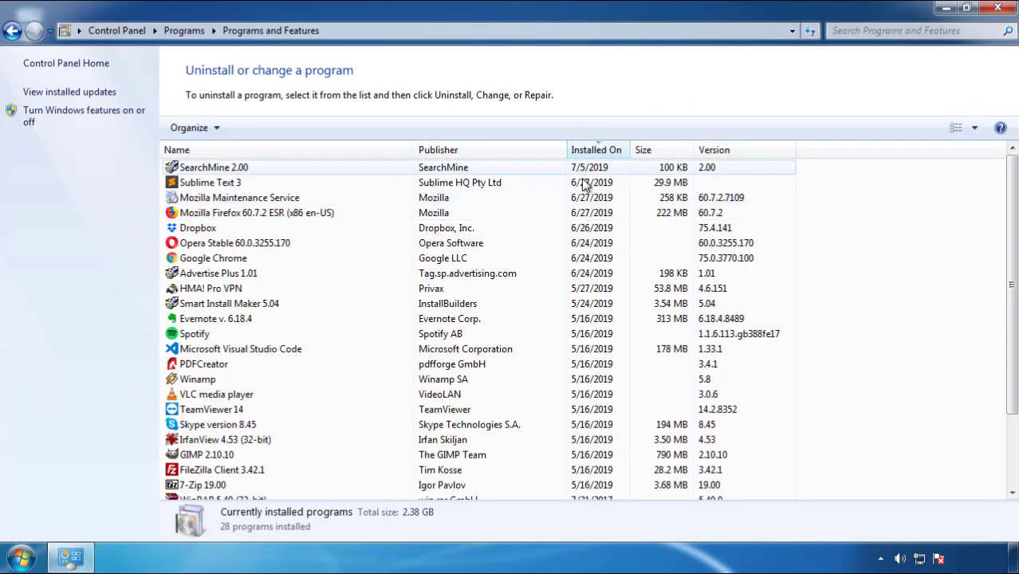
mouse_move(213, 175)
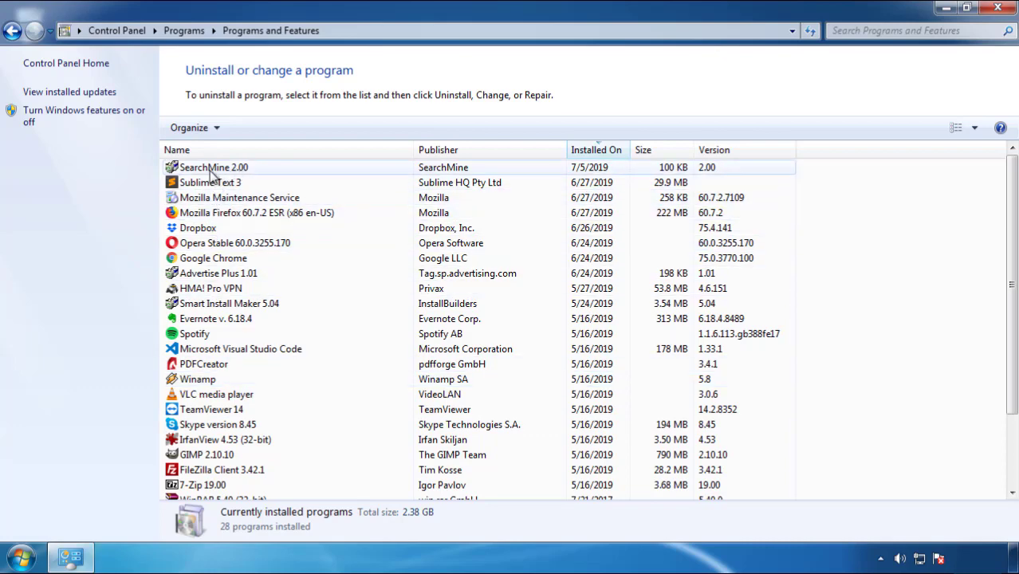
Uninstall SearchMine 2.00 through its wizard and close Programs and Features.
click(253, 127)
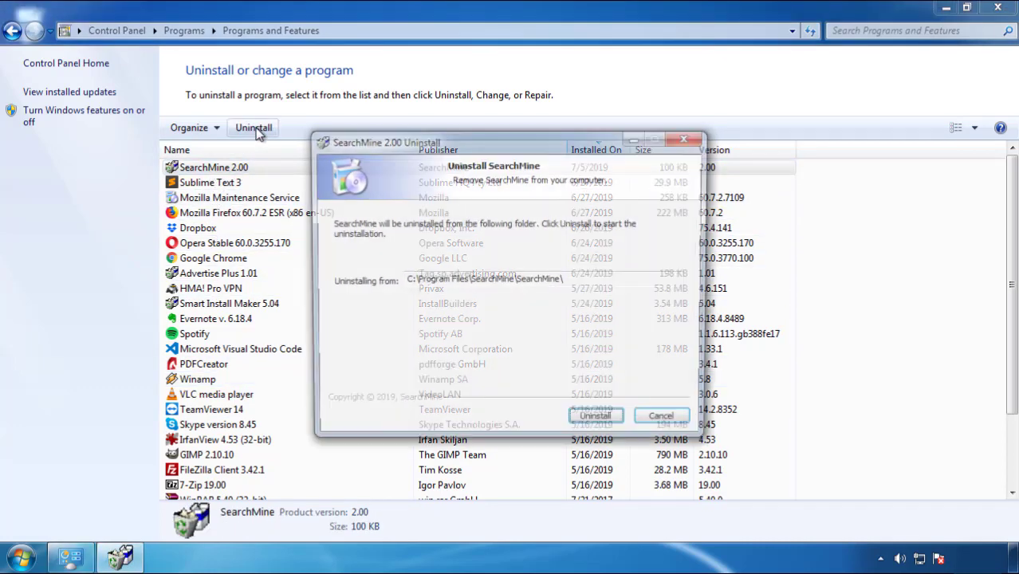
click(595, 415)
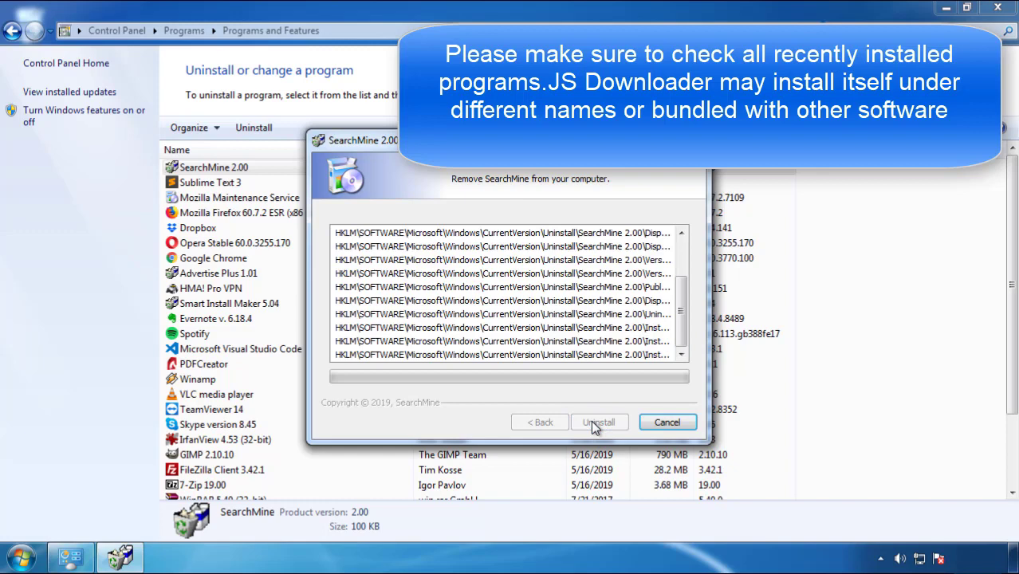
click(600, 421)
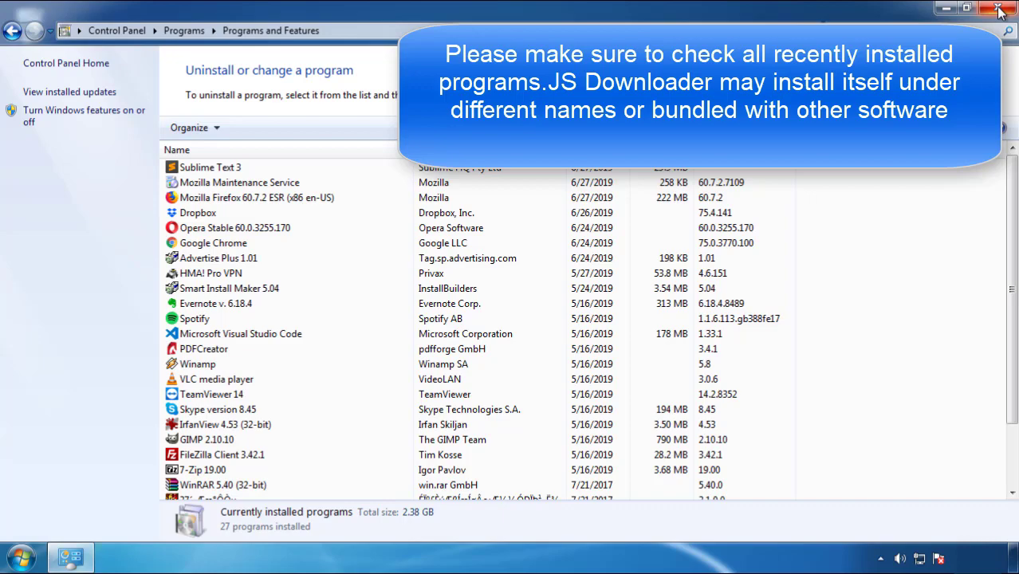
click(1000, 8)
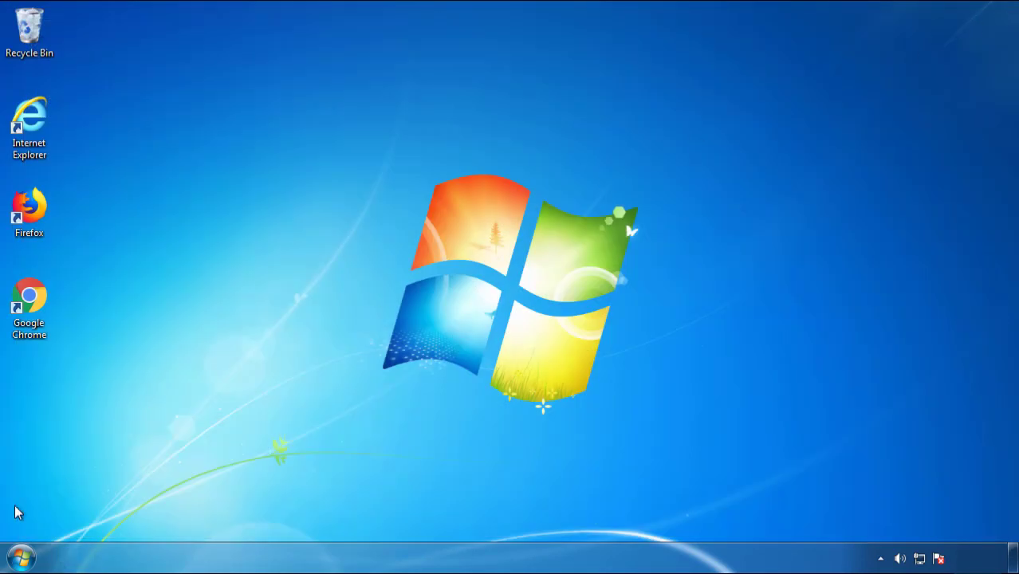
Restart Windows and boot it into Safe Mode via F8.
click(278, 516)
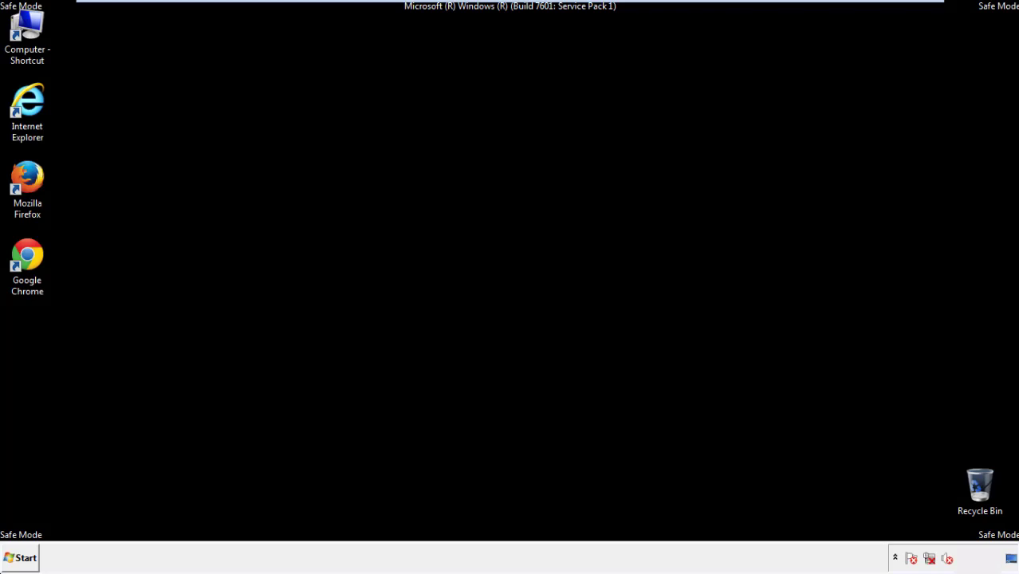
Launch Firefox in Safe Mode, declining to make it the default browser.
click(27, 177)
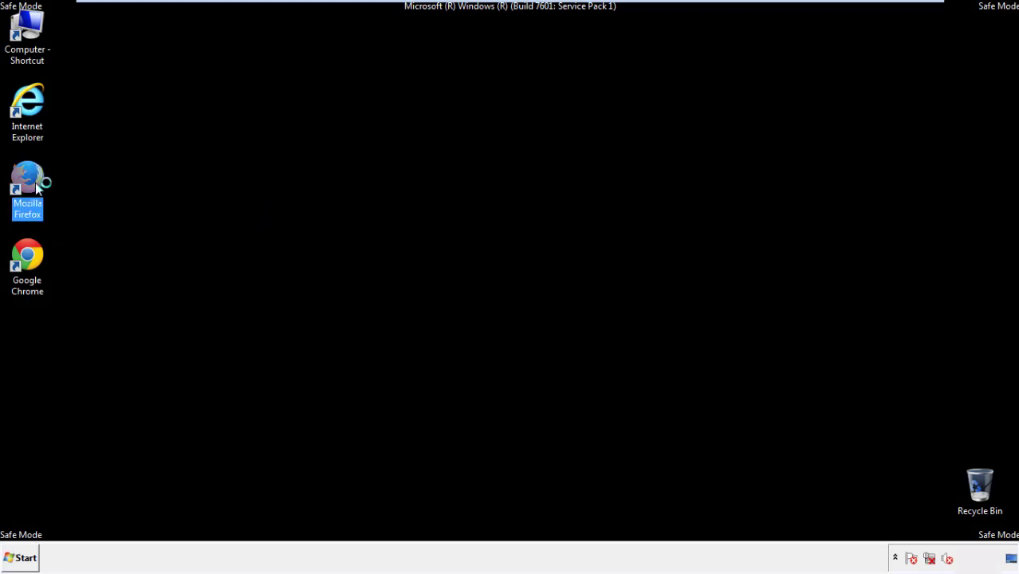
double_click(28, 177)
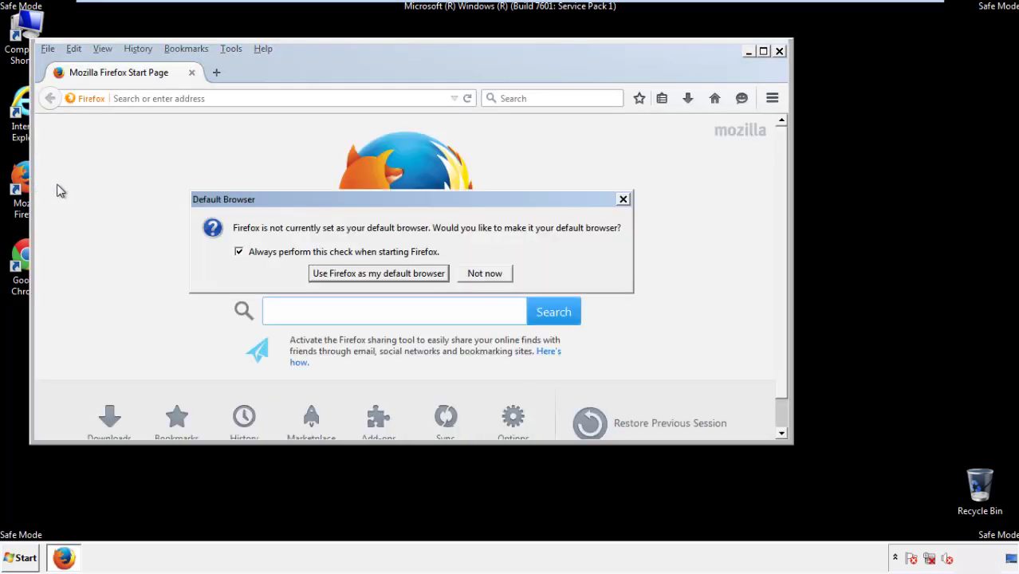
click(485, 273)
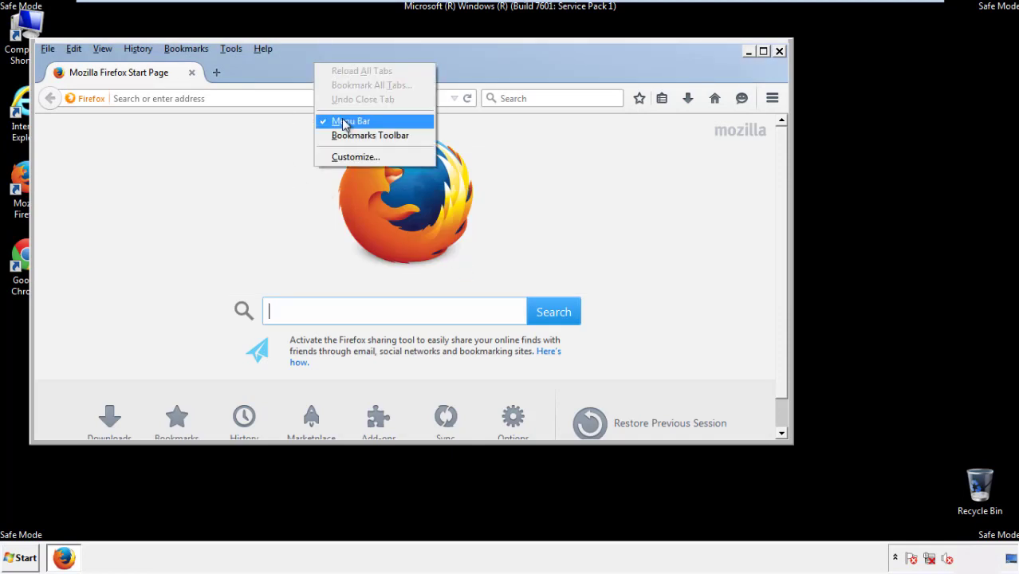
click(351, 122)
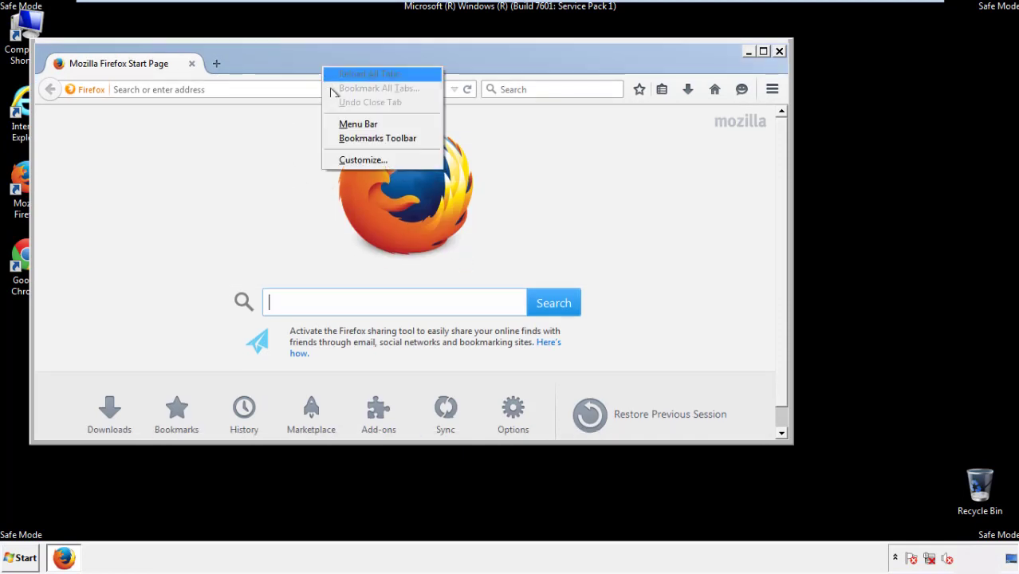
click(357, 124)
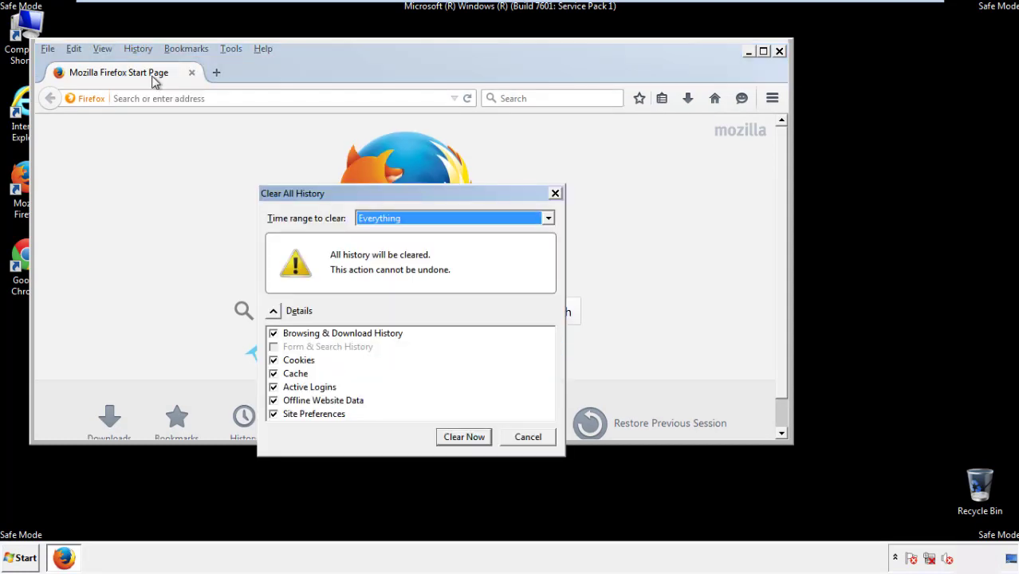
Clear Firefox history for Everything with all boxes ticked, including Site Preferences.
click(549, 217)
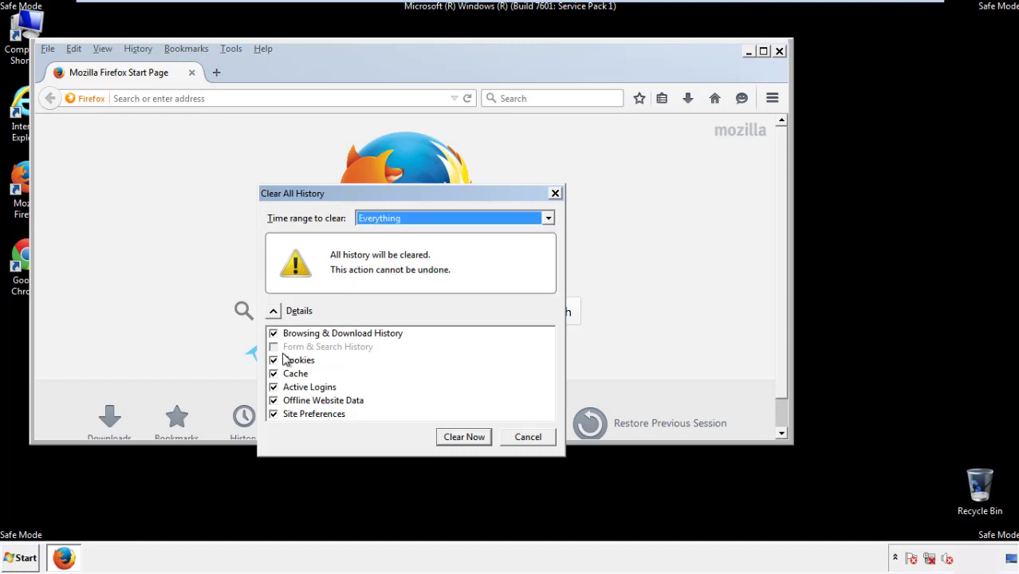
click(274, 415)
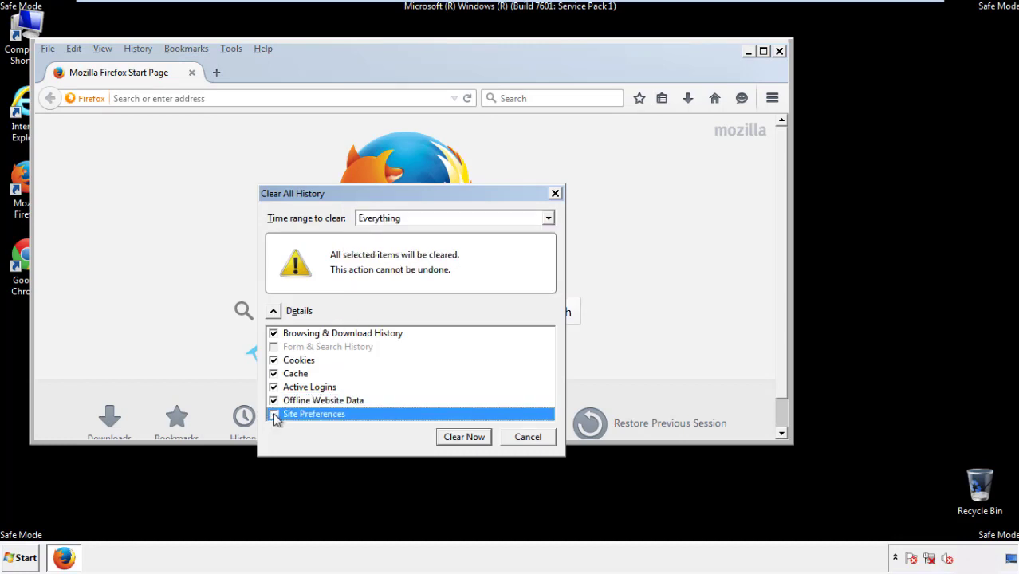
click(274, 414)
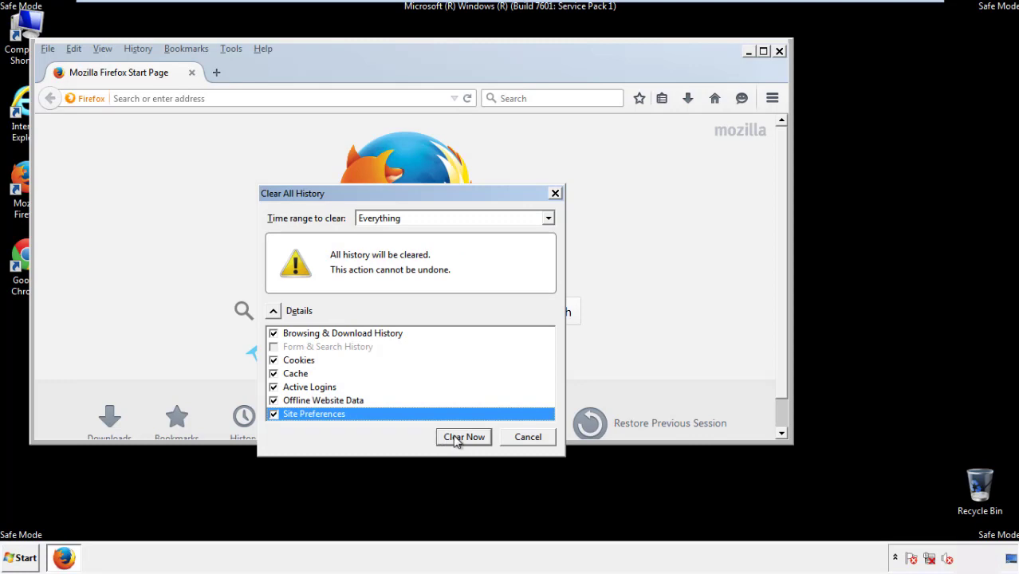
click(463, 437)
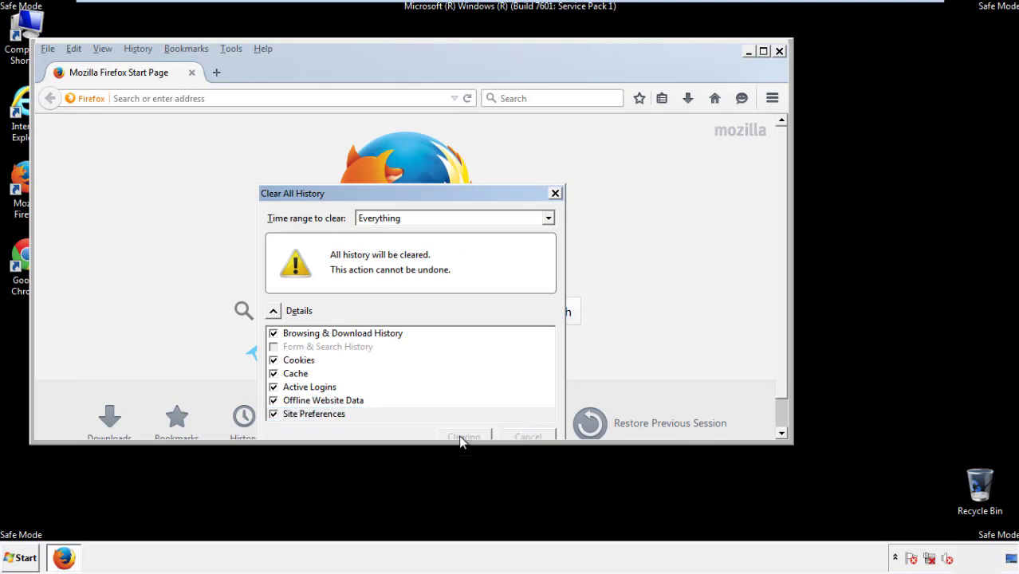
click(464, 436)
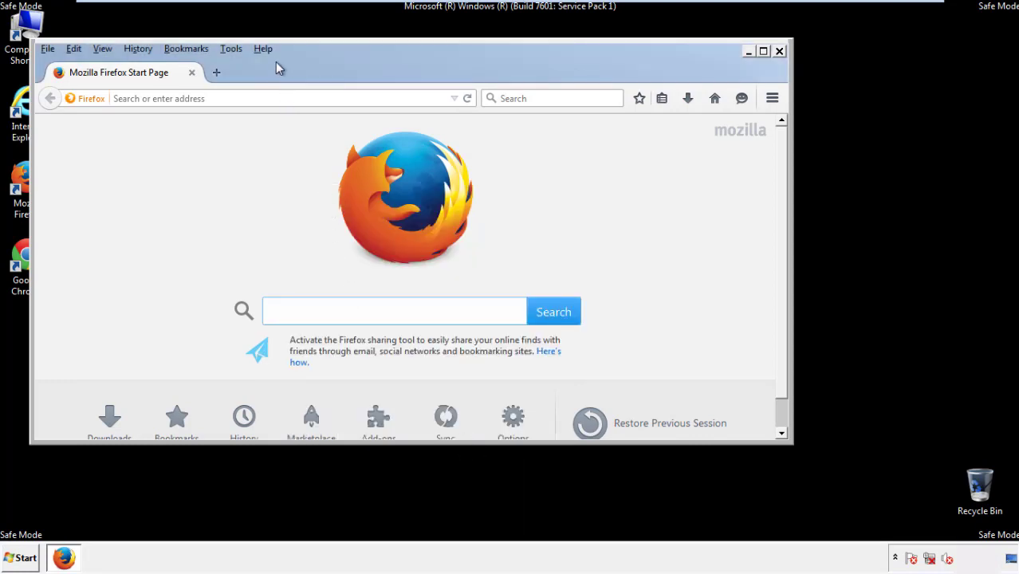
Refresh Firefox to defaults from Troubleshooting Information and finish the Import Wizard.
click(261, 48)
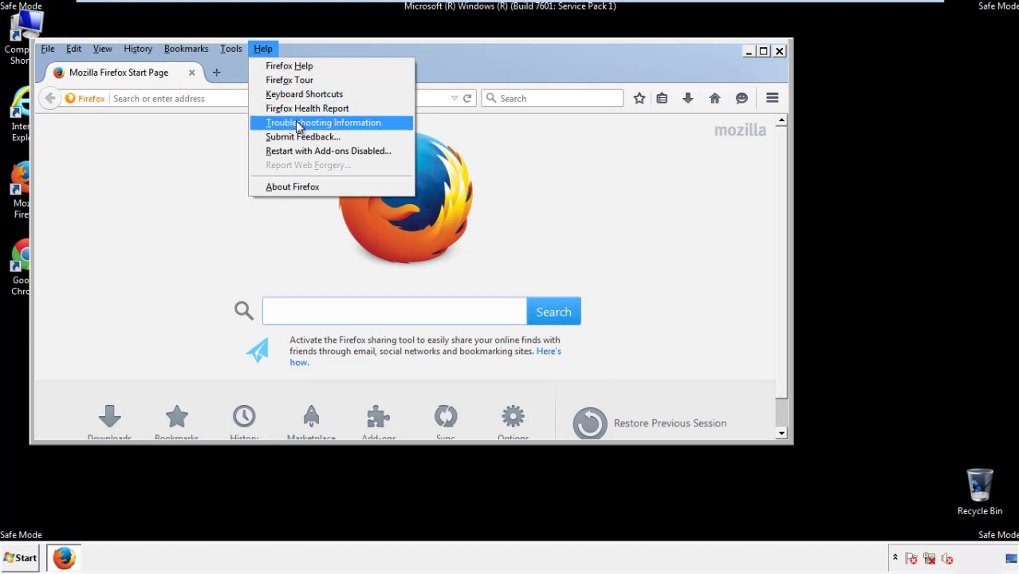
click(322, 121)
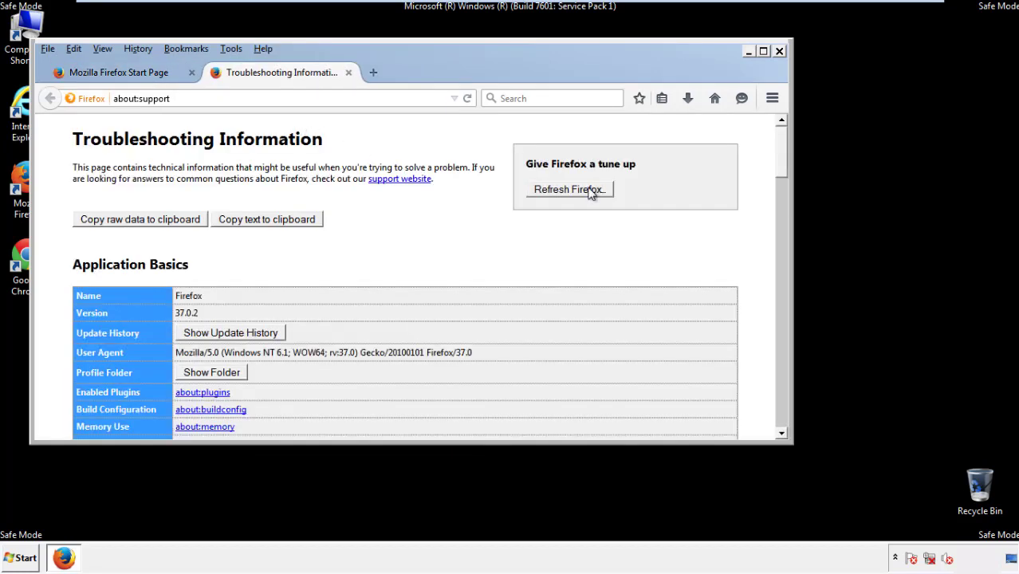
click(568, 188)
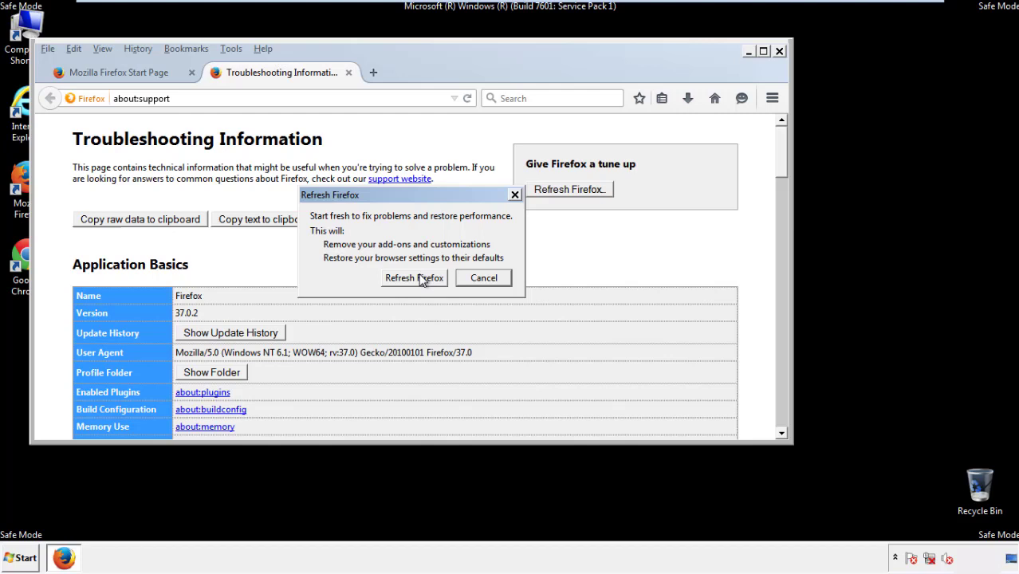
click(415, 278)
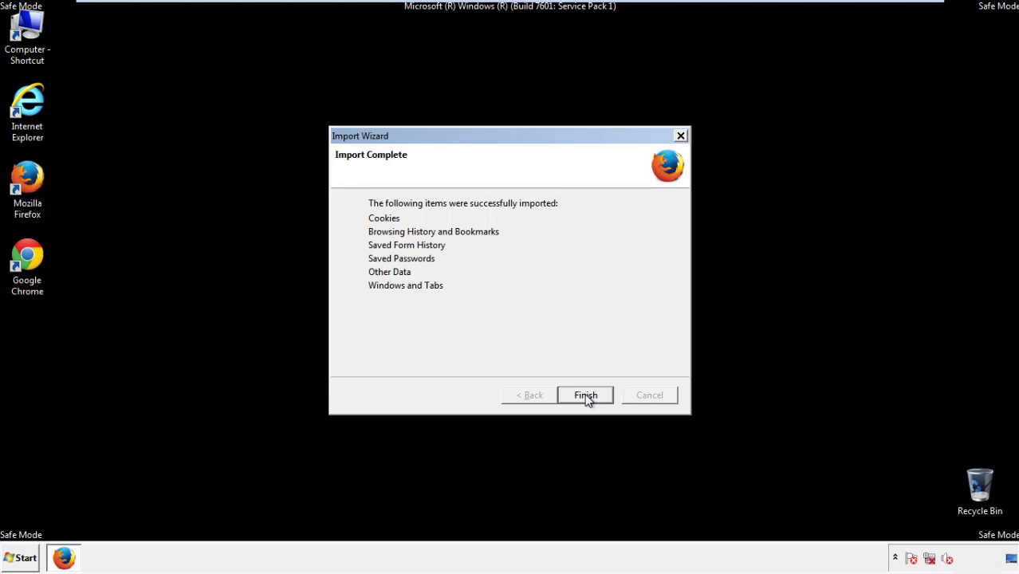
click(585, 396)
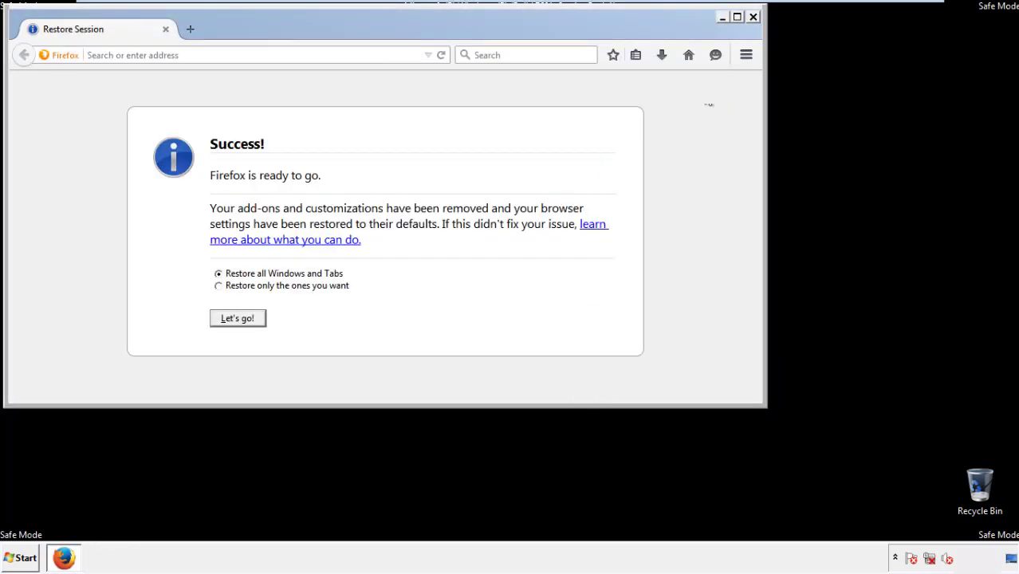
Close Firefox and launch Google Chrome from its desktop shortcut.
click(753, 16)
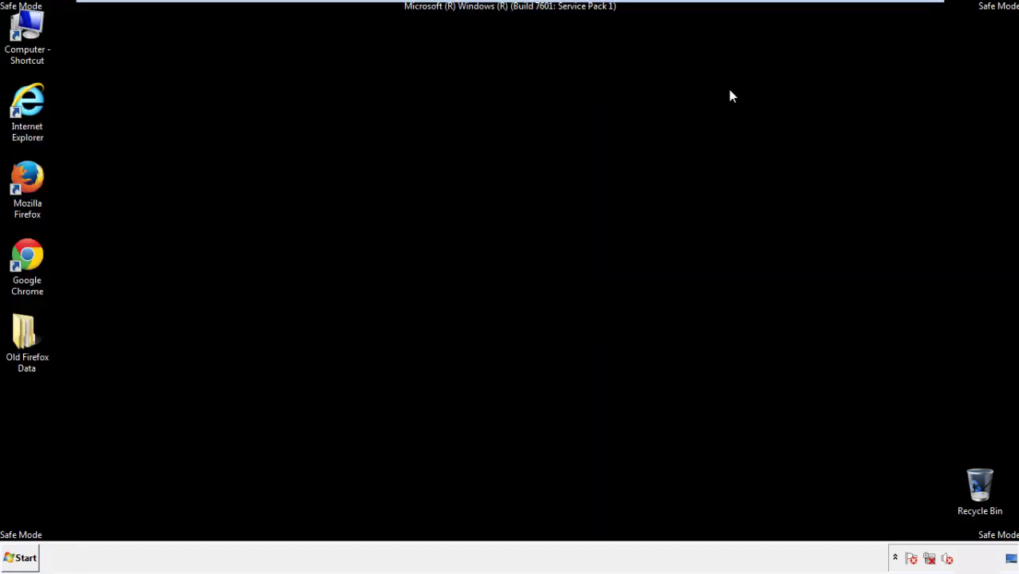
click(27, 263)
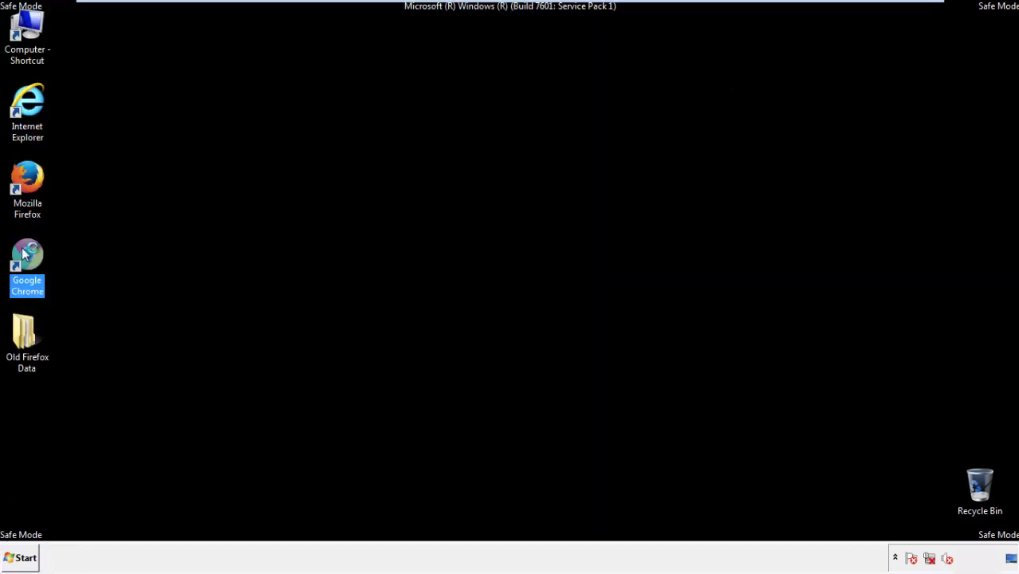
double_click(27, 263)
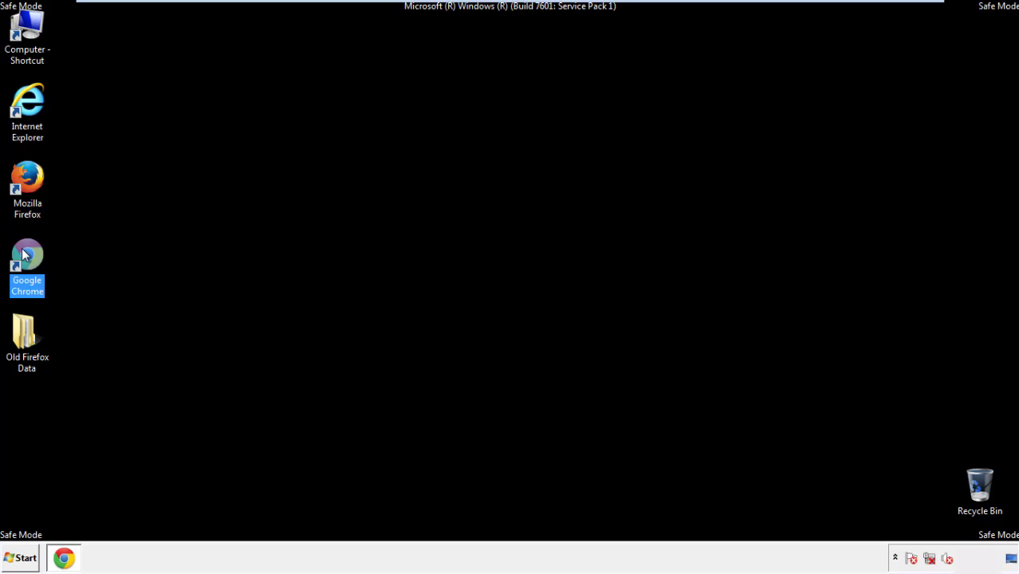
double_click(27, 263)
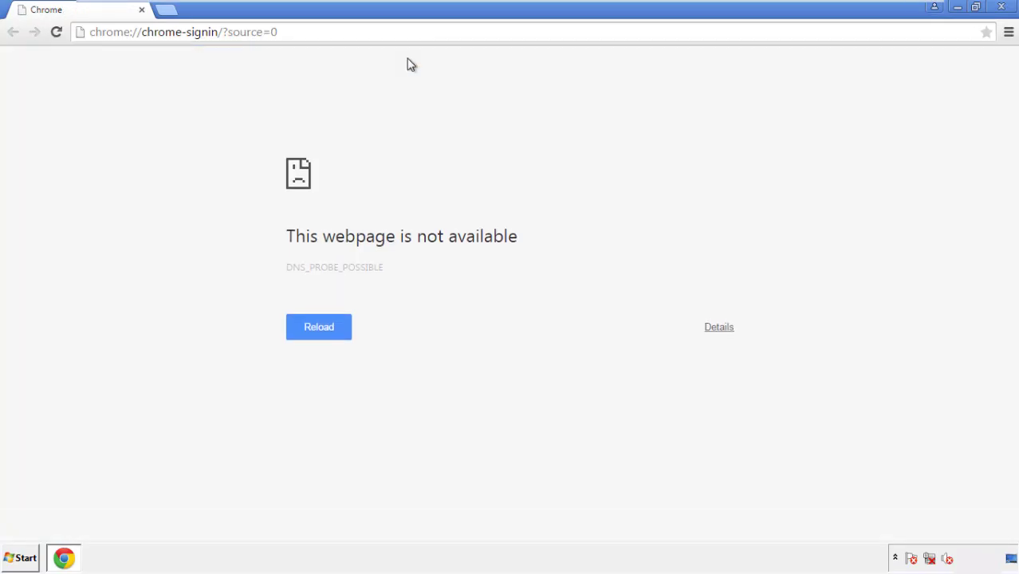
Bring up Chrome's Settings page from the main menu and head to History.
click(1008, 32)
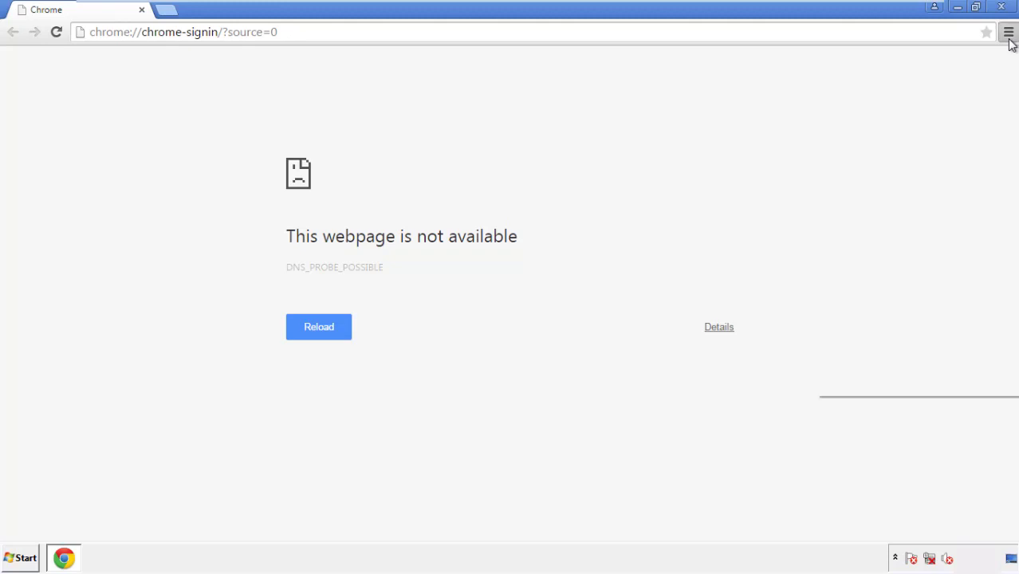
click(1008, 32)
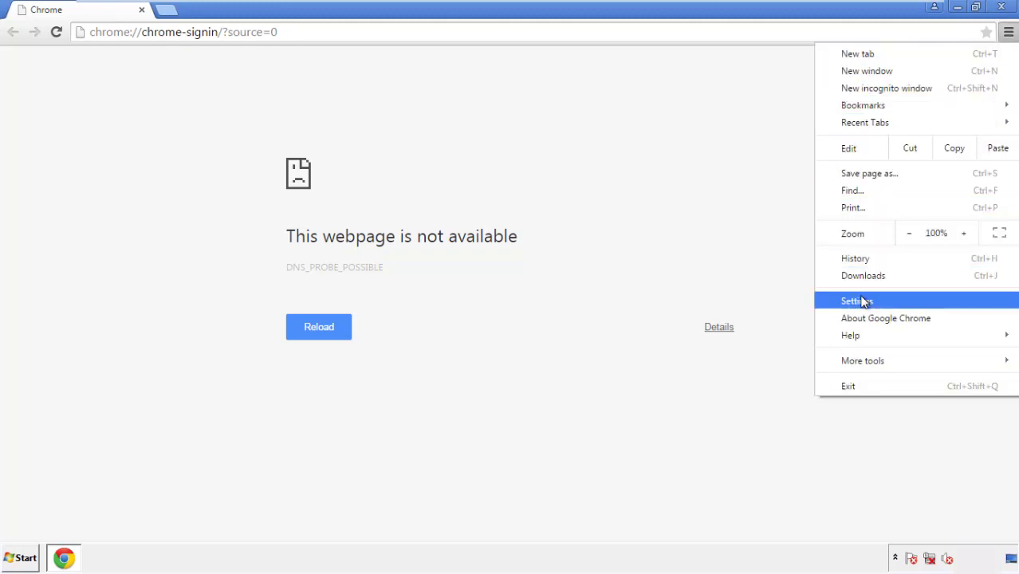
click(858, 300)
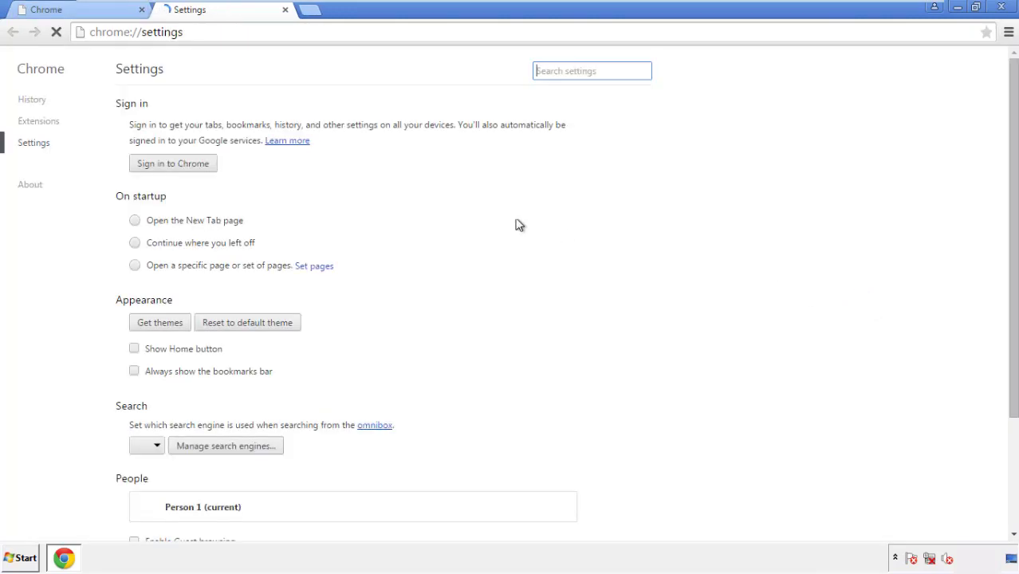
click(32, 99)
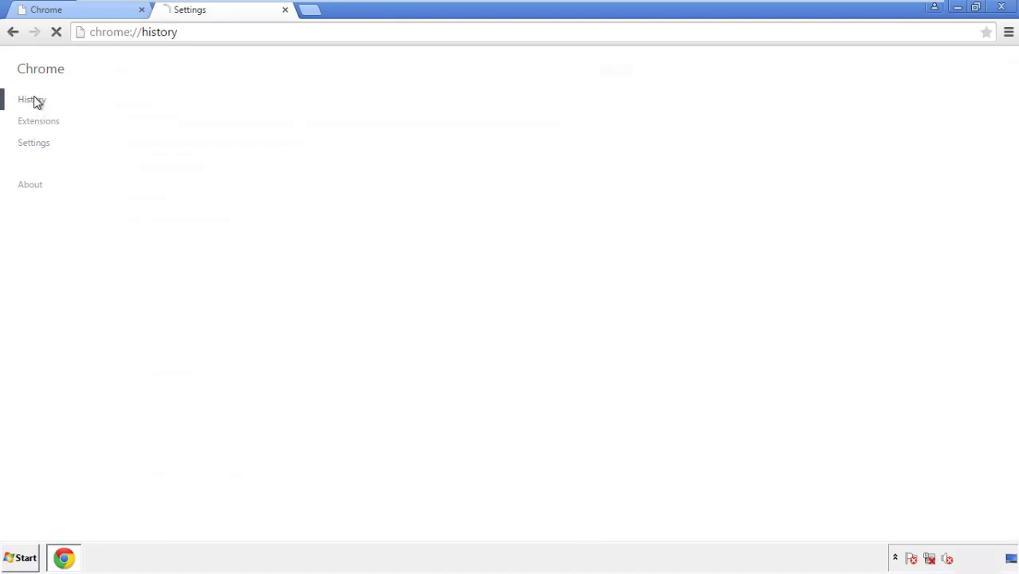
Clear Chrome browsing data from the beginning of time, including autofill, hosted app data and content licenses.
click(32, 99)
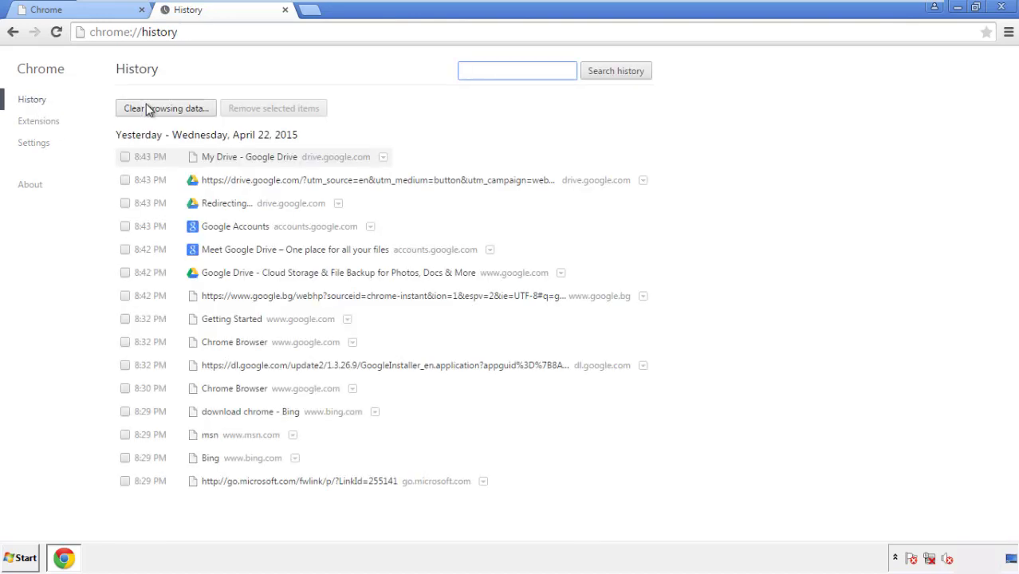
click(166, 109)
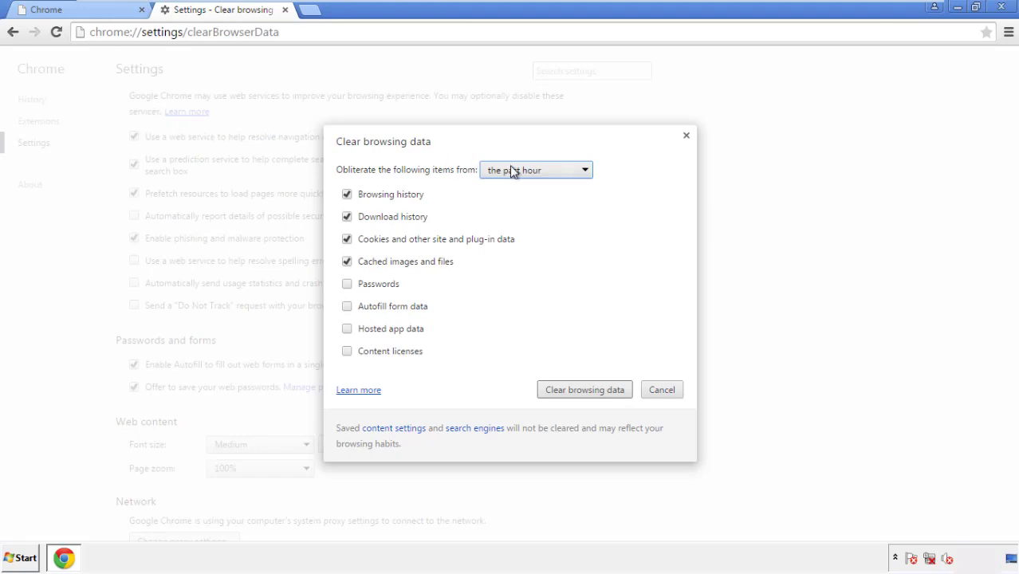
click(536, 169)
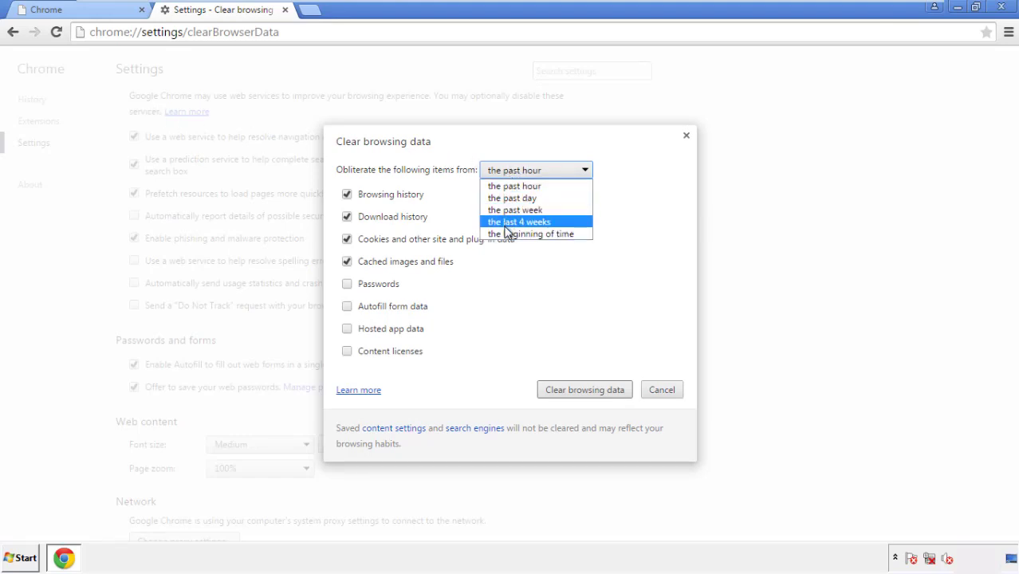
mouse_move(518, 185)
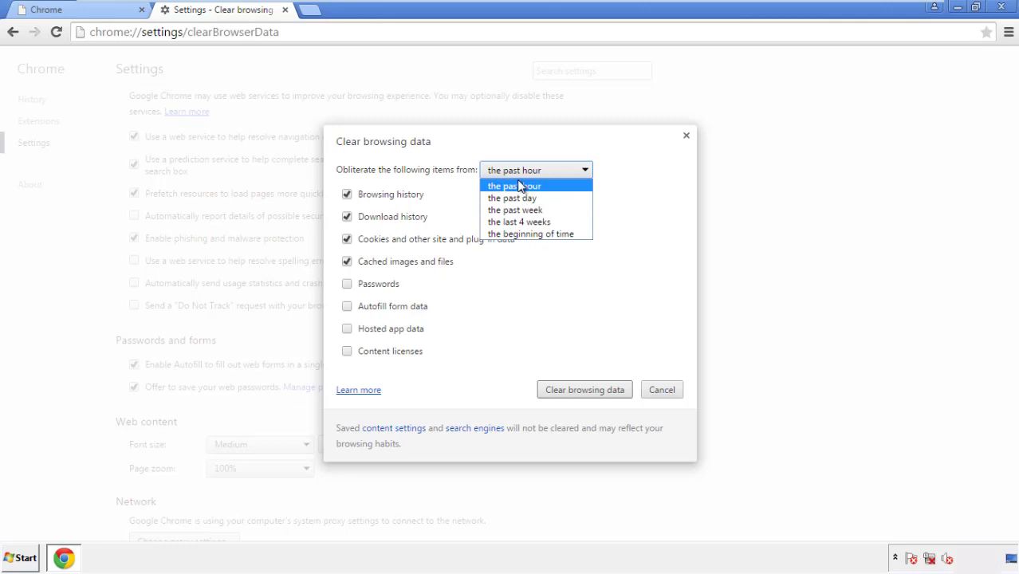
mouse_move(532, 232)
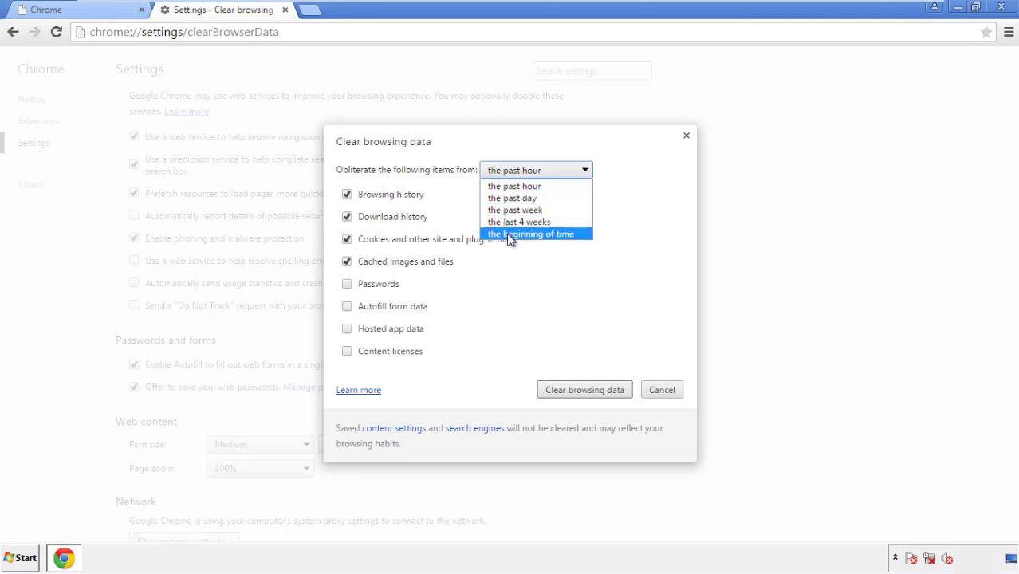
click(533, 233)
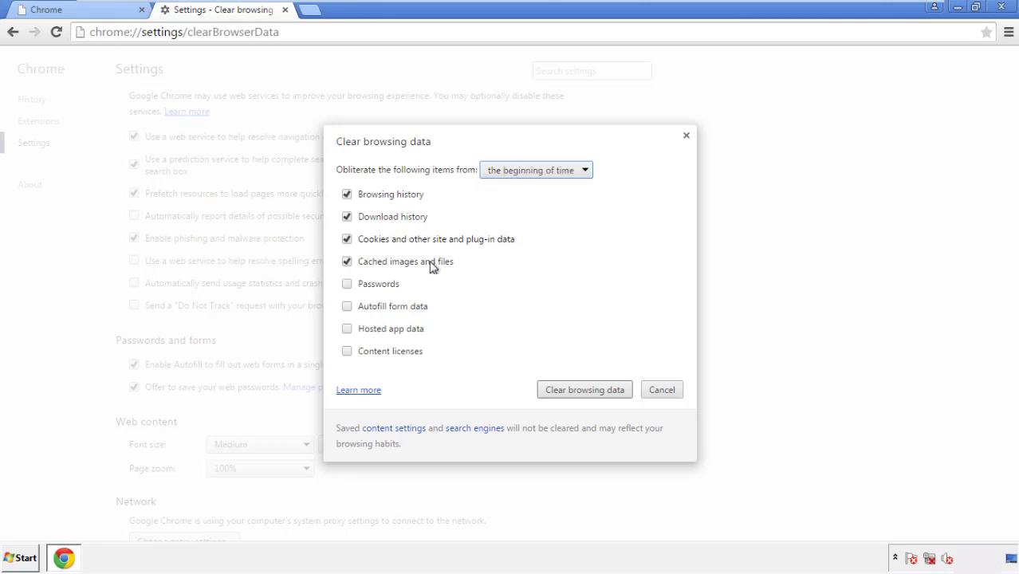
mouse_move(359, 319)
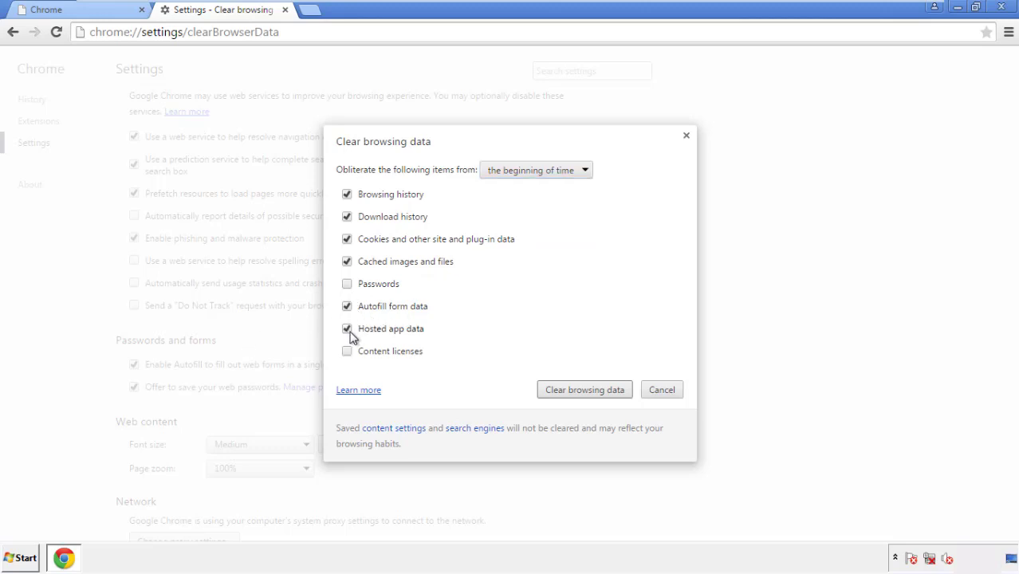
click(347, 351)
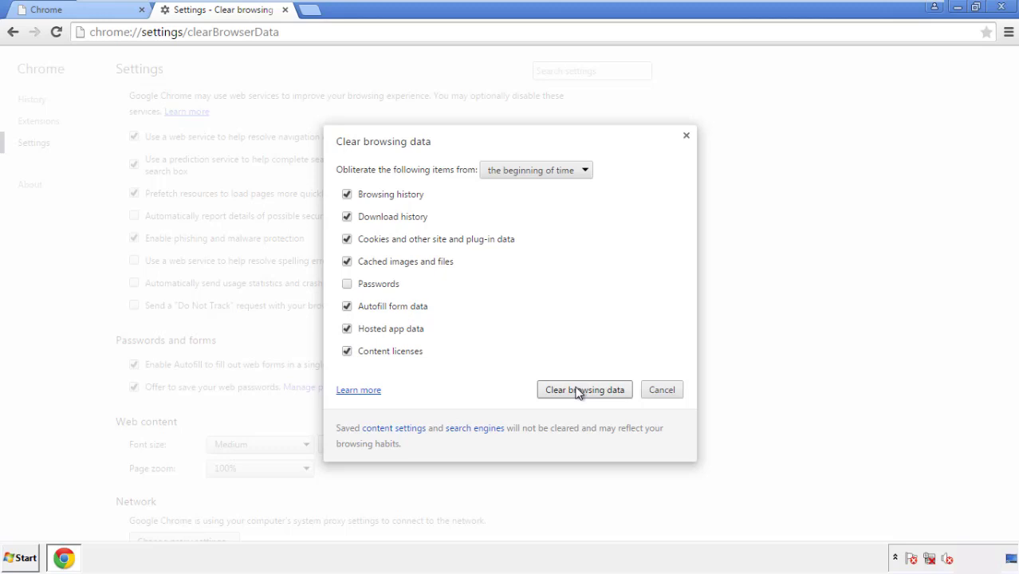
click(583, 389)
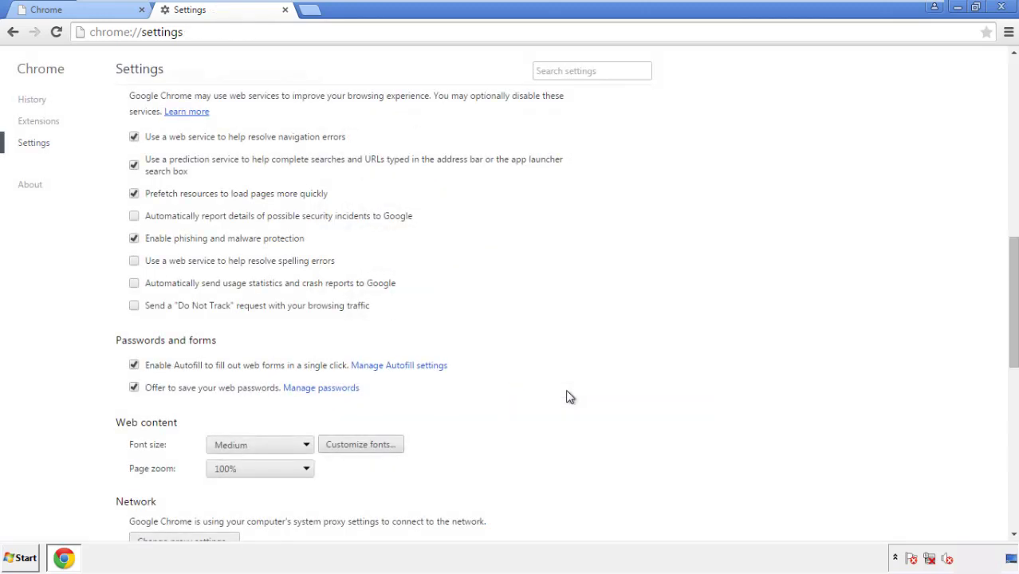
mouse_move(1013, 239)
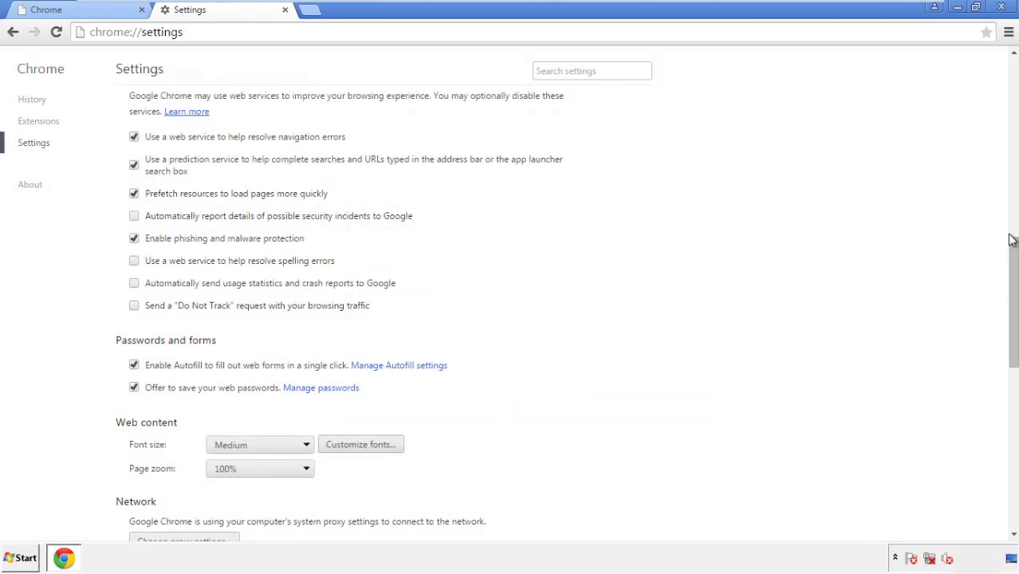
Reset Chrome settings to their original defaults and close the browser.
scroll(down, 3)
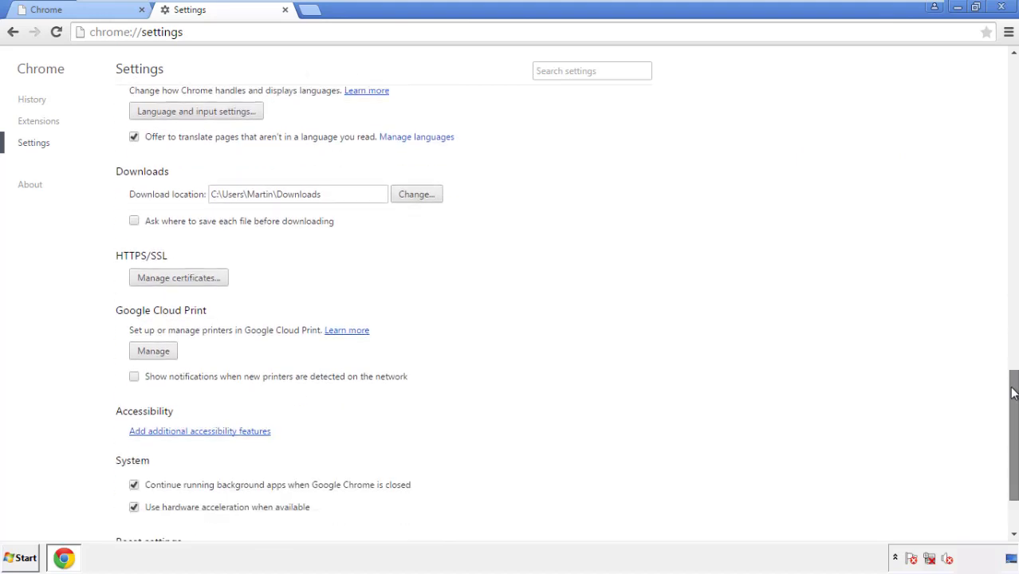
scroll(down, 3)
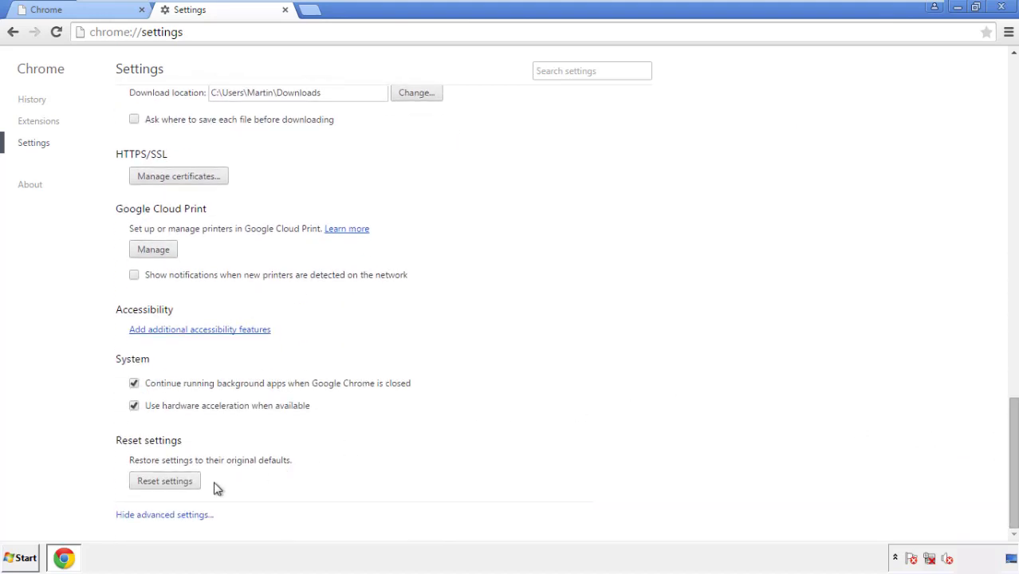
click(165, 480)
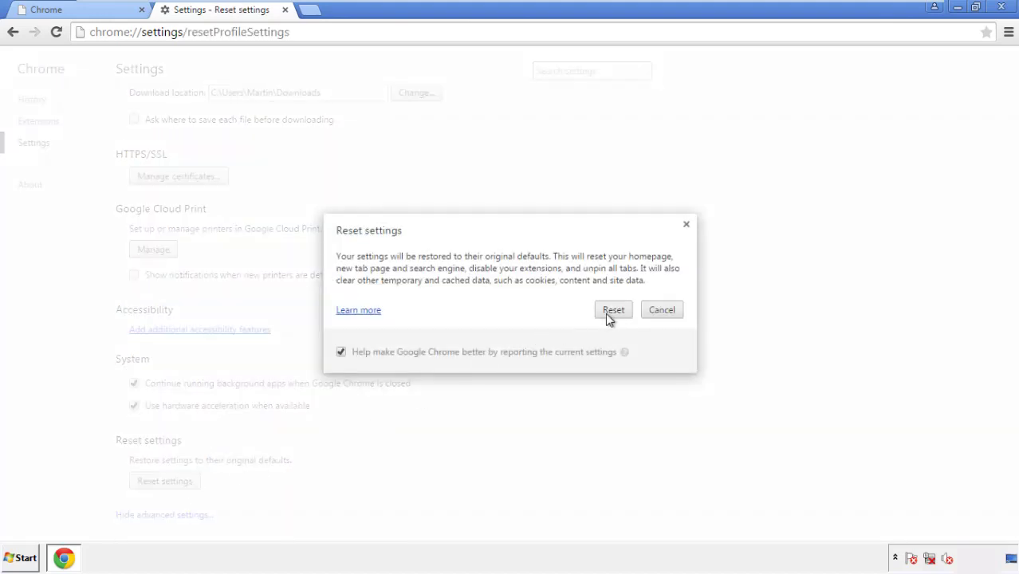
click(612, 310)
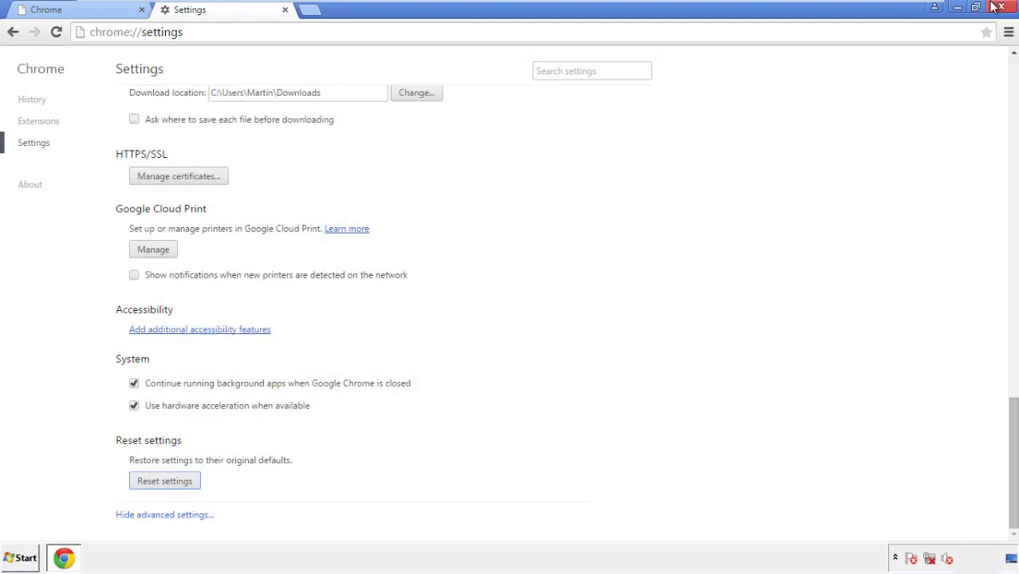
click(1001, 6)
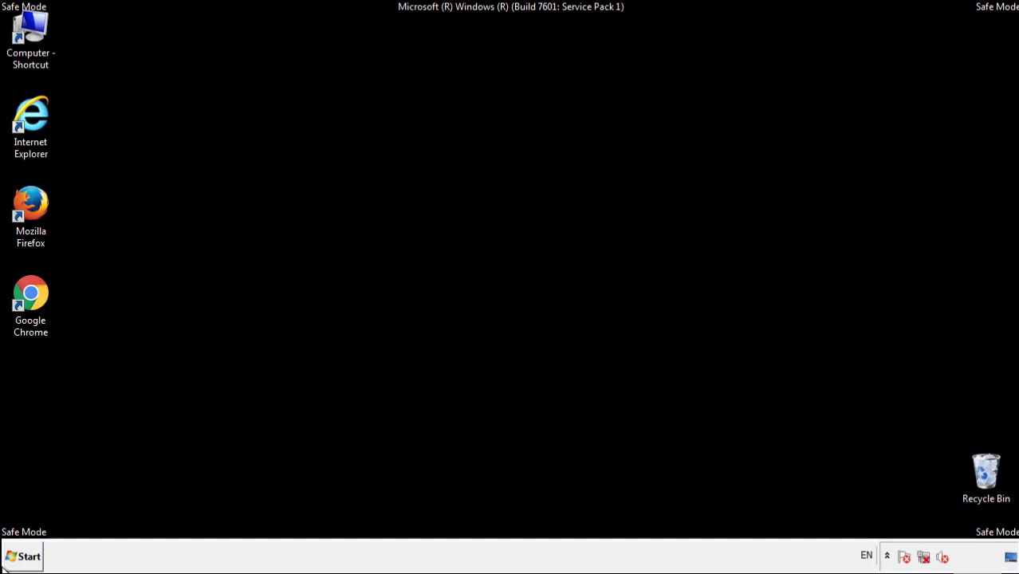
mouse_move(51, 220)
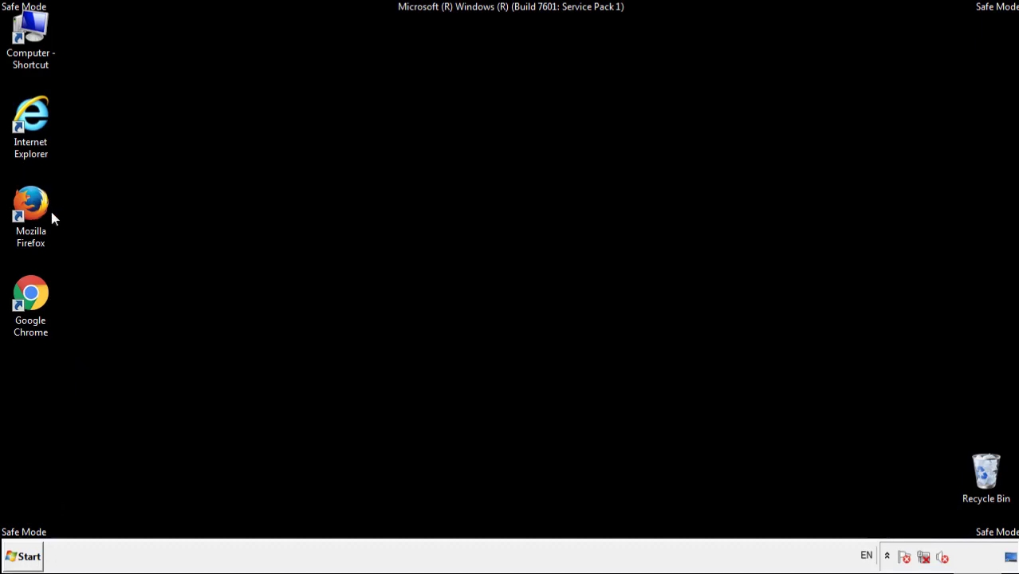
Reopen Firefox and remove the Search Mine extension from the Add-ons manager.
double_click(30, 200)
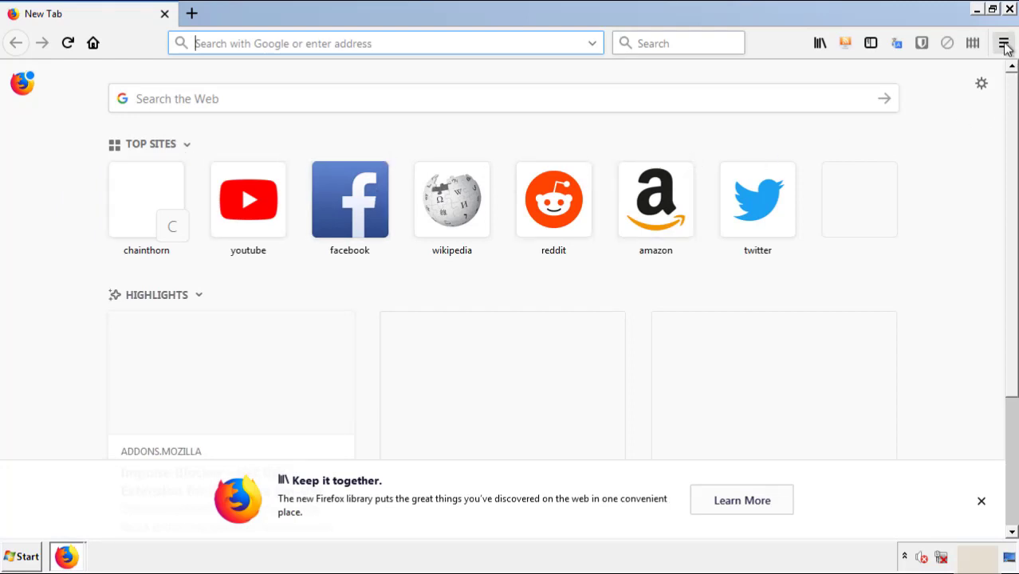
click(1004, 43)
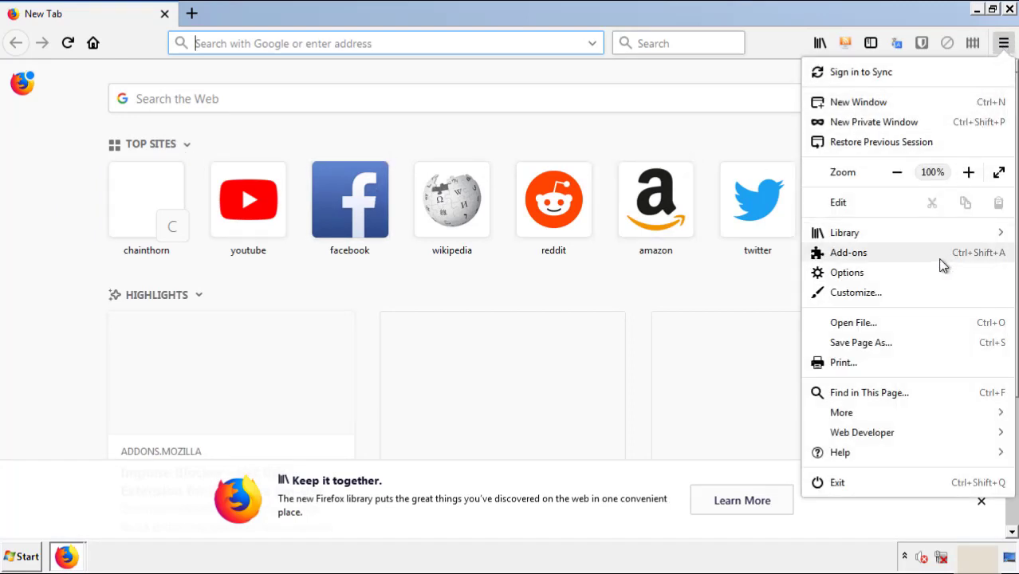
click(848, 252)
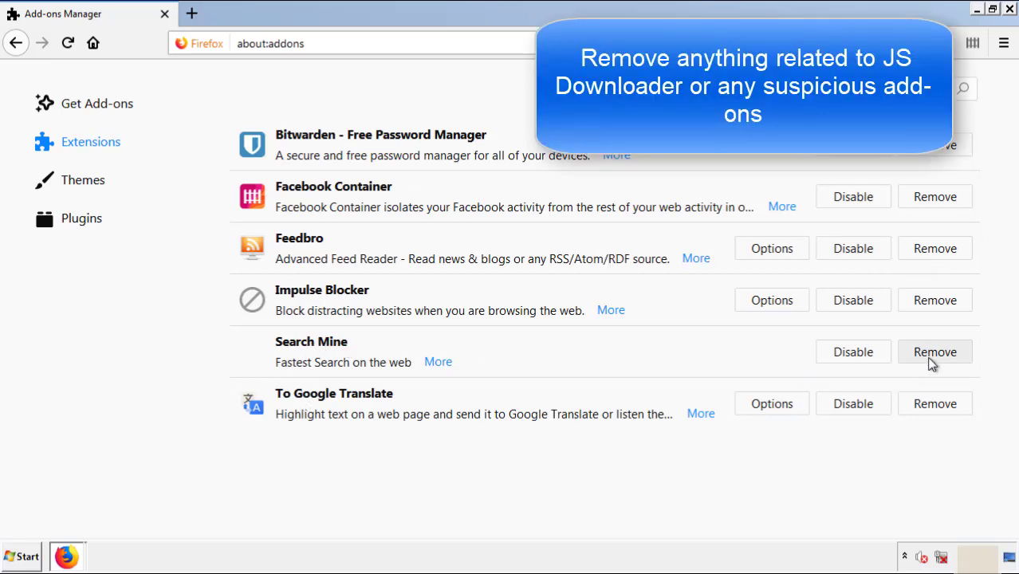
click(934, 352)
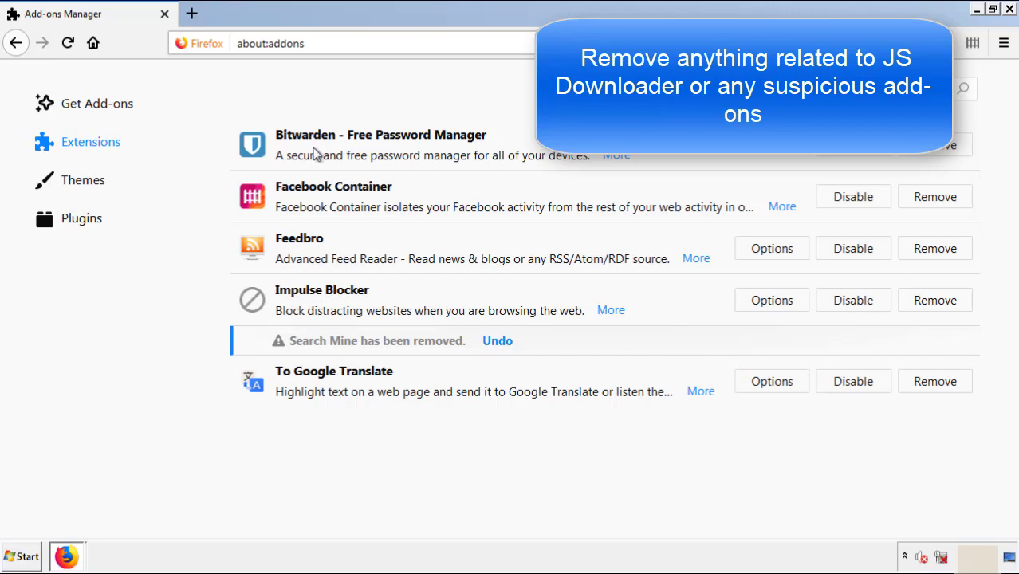
mouse_move(963, 45)
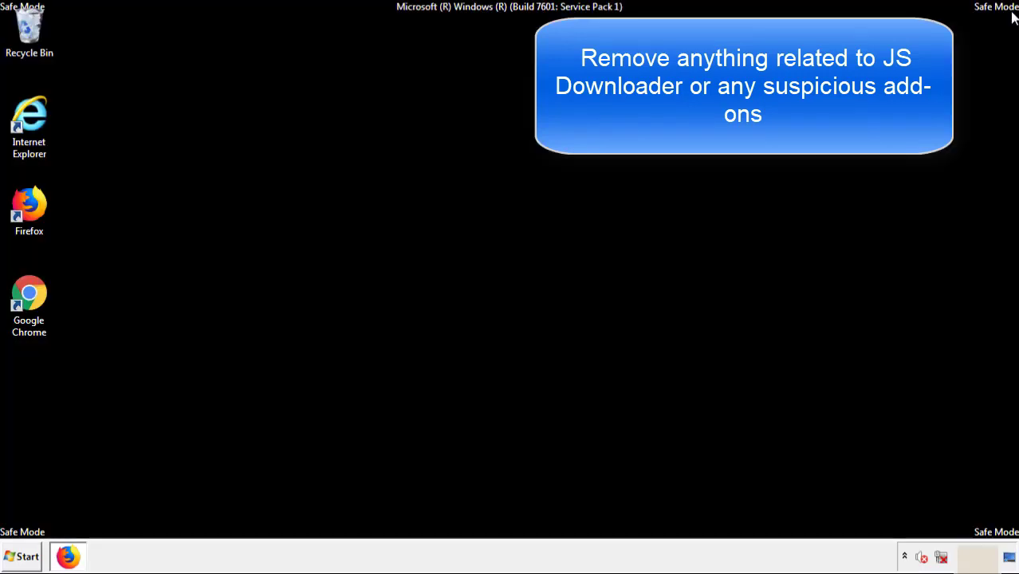
mouse_move(29, 300)
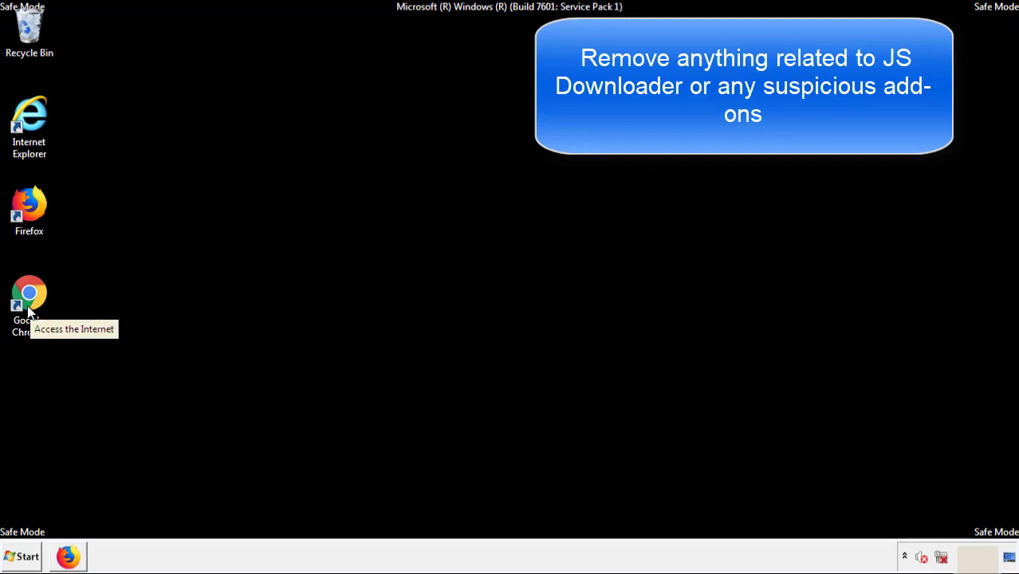
Launch Chrome and remove the Search Mine extension from More tools > Extensions.
double_click(29, 299)
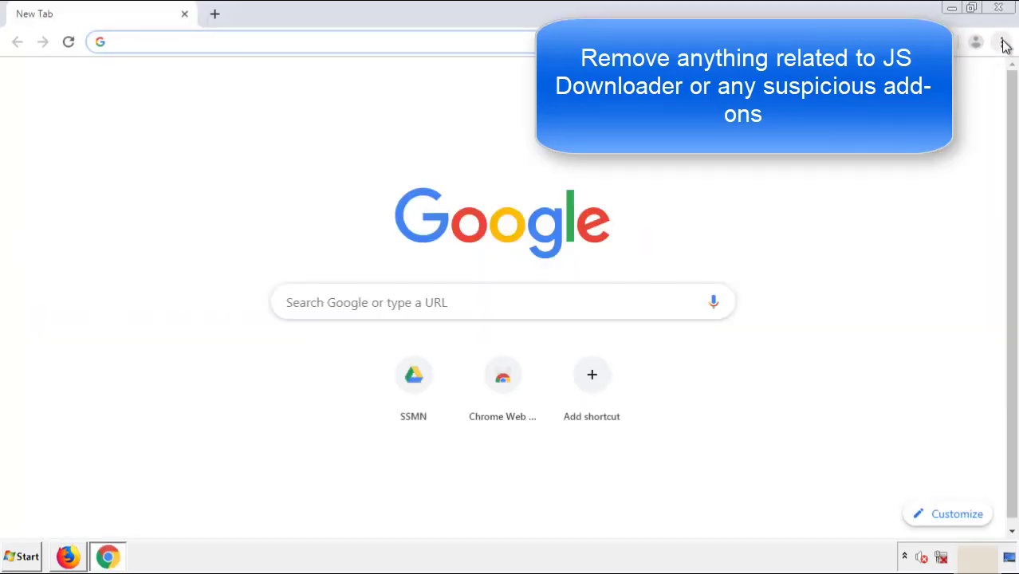
click(1001, 42)
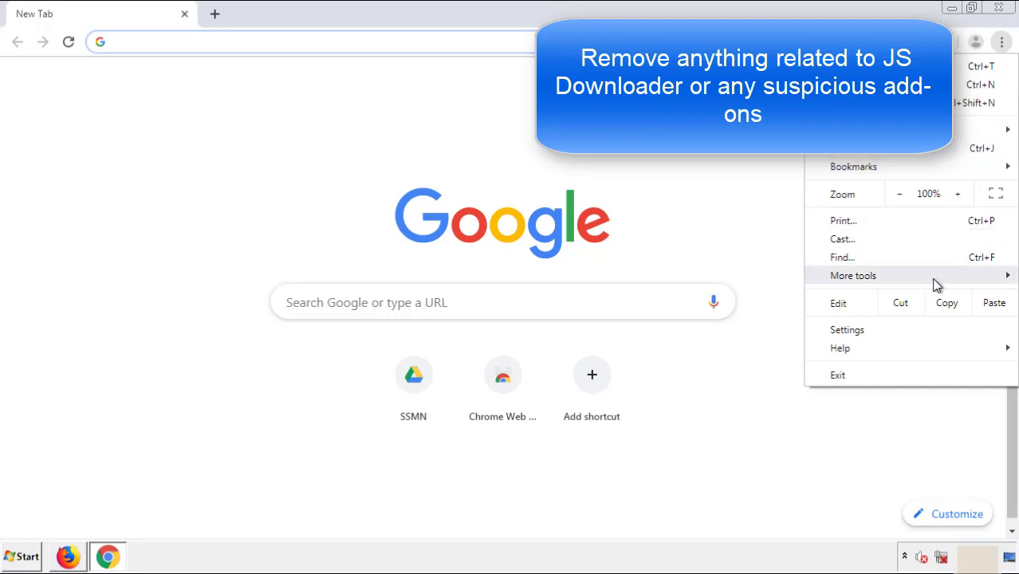
click(853, 275)
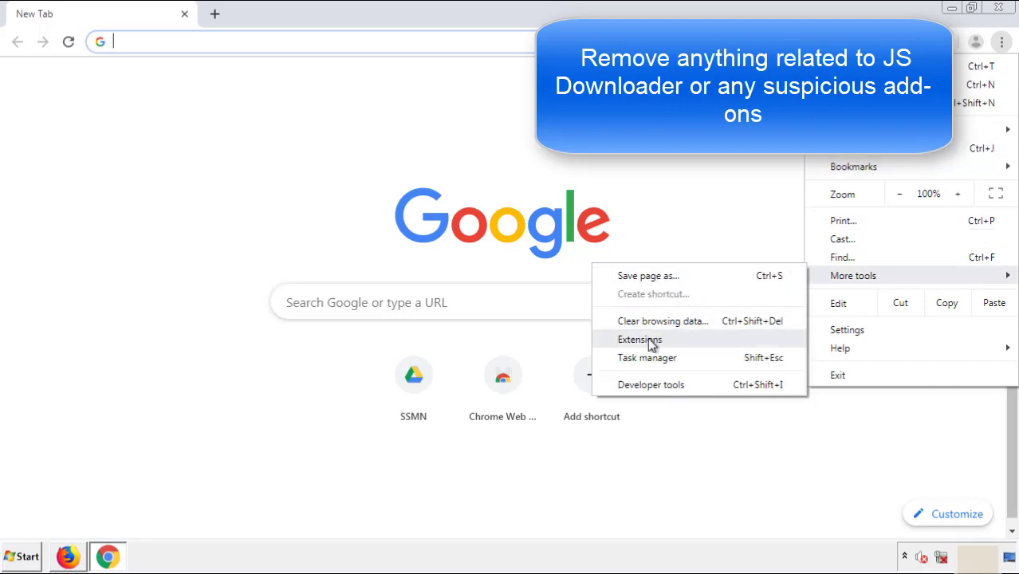
click(640, 338)
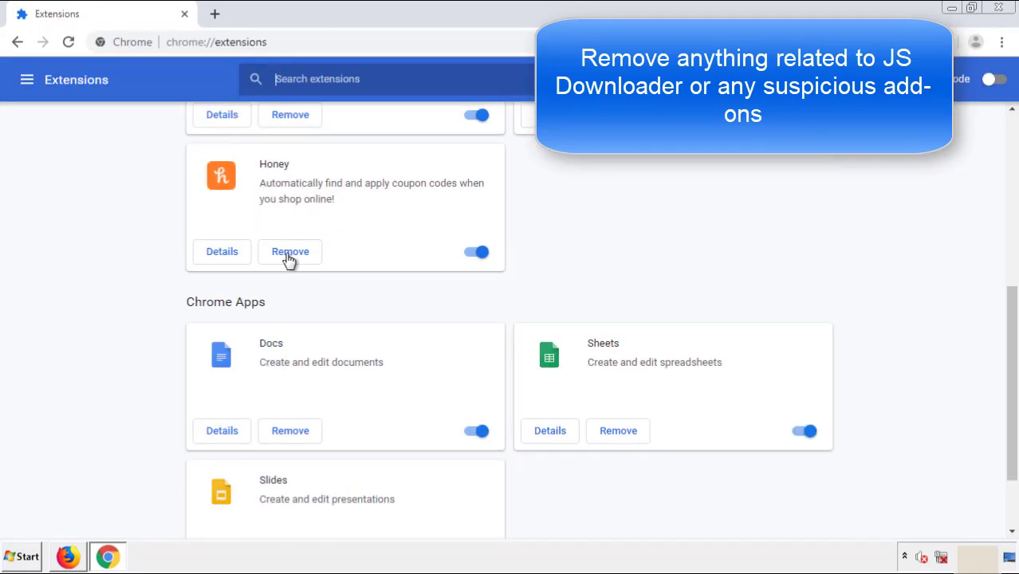
scroll(up, 3)
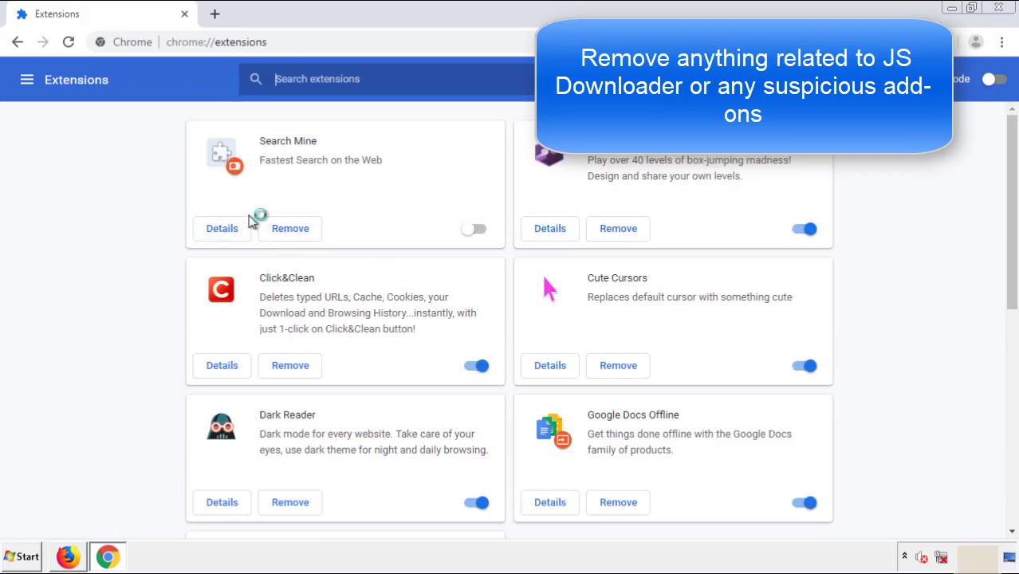
click(291, 228)
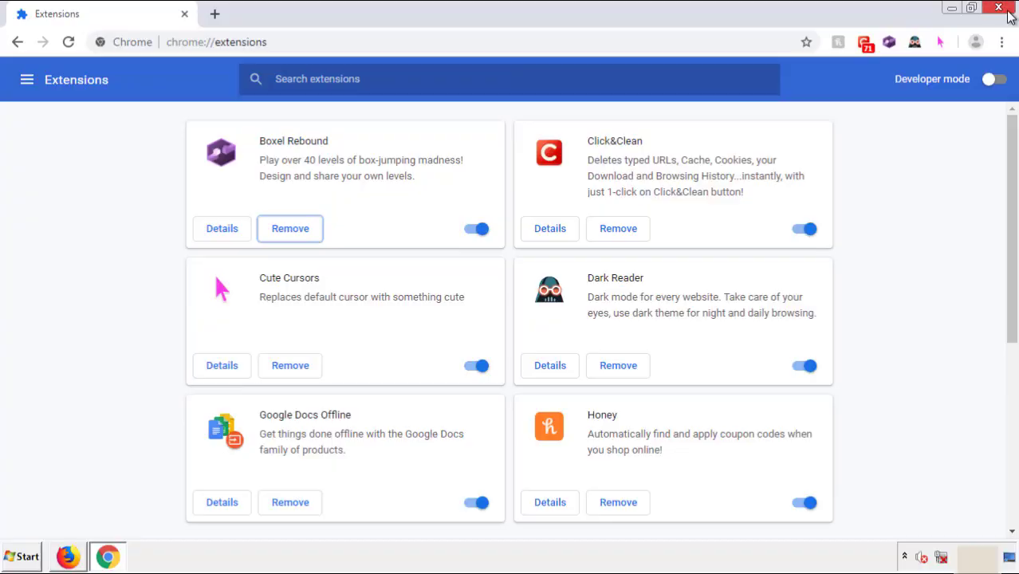
Close Chrome and bring up the Start menu's restart options.
click(999, 6)
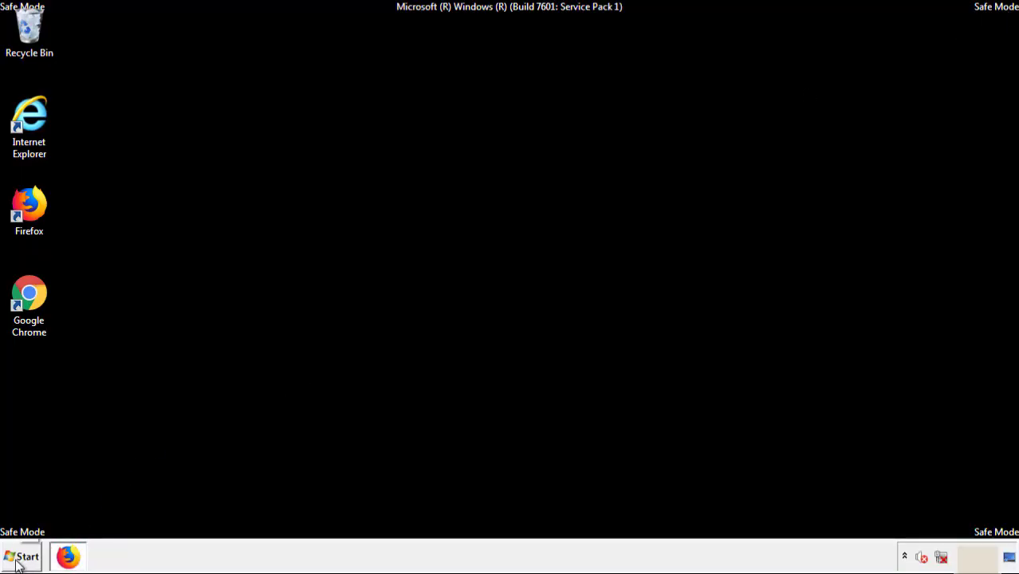
click(23, 556)
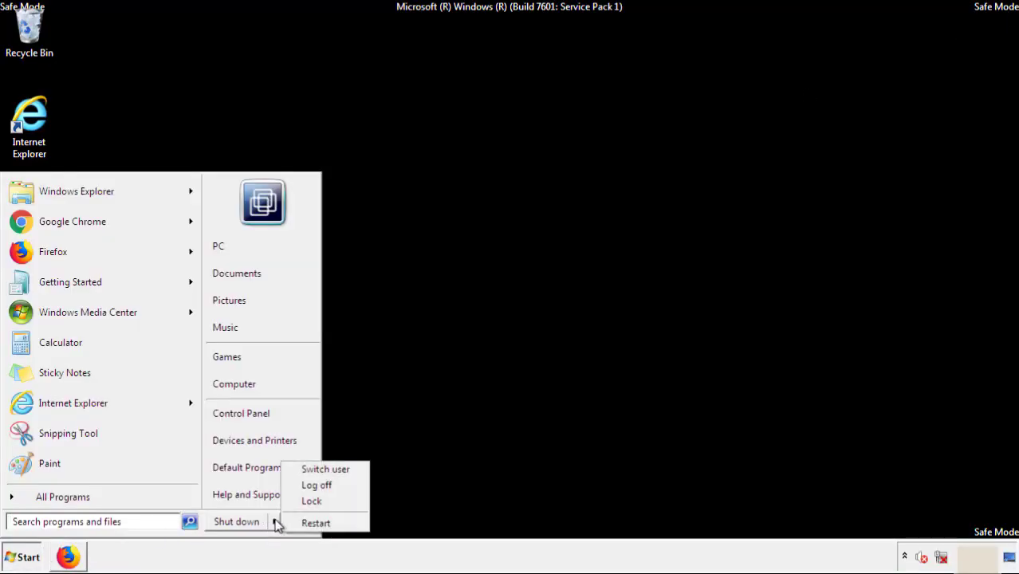